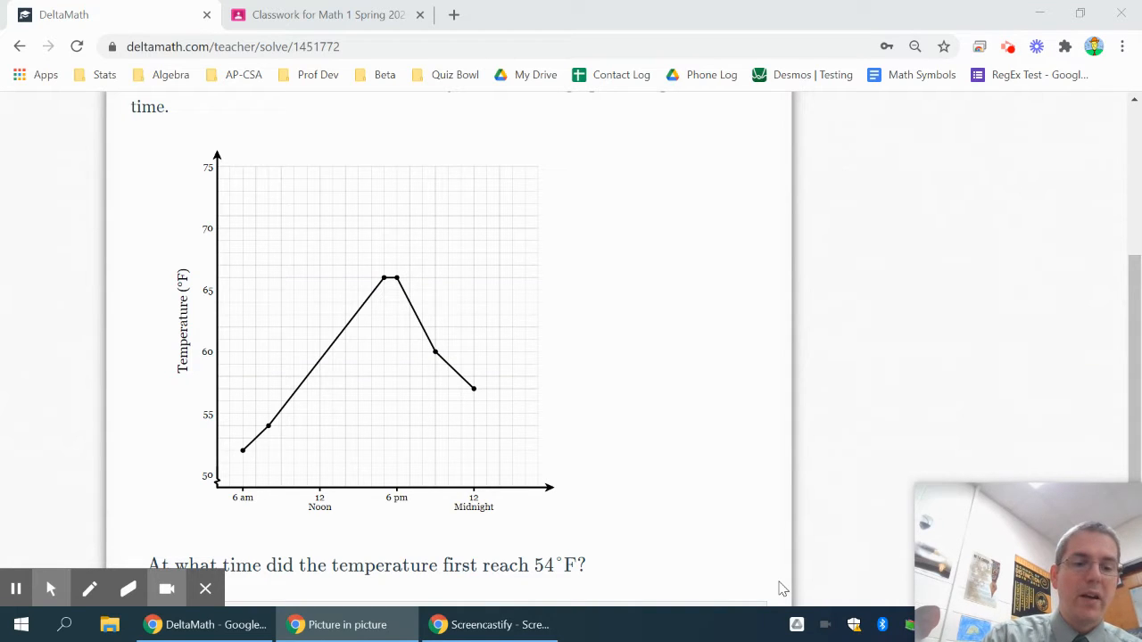
Step: With the pink pen, trace 54°F across to the line, circle it, and mark 8 below
{"action": "left_click", "coordinate": [89, 588]}
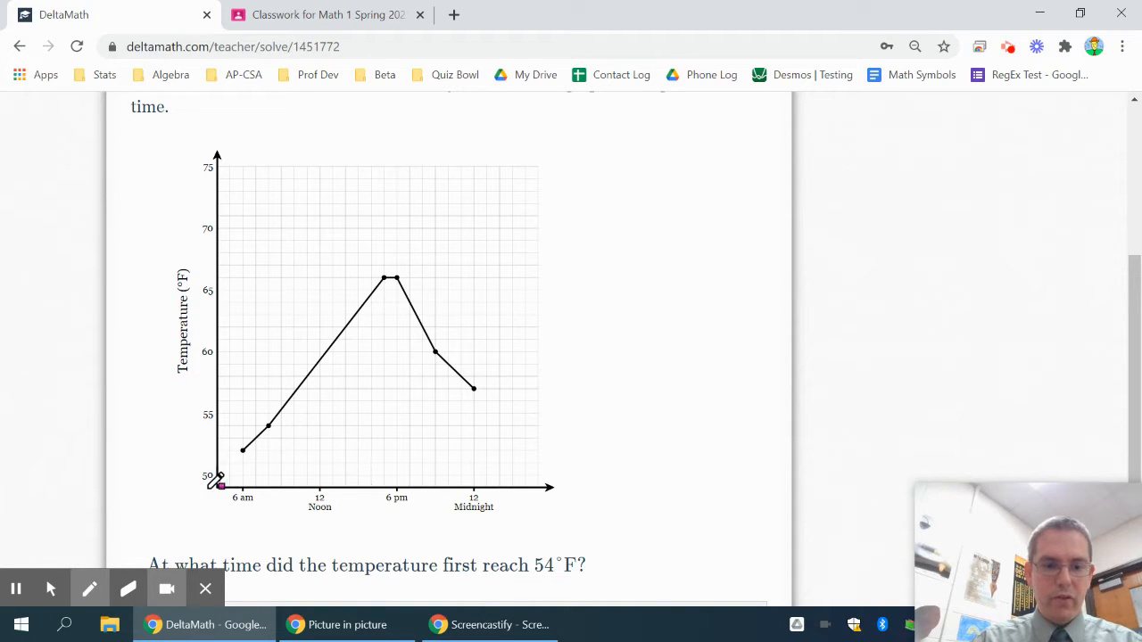
{"action": "mouse_move", "coordinate": [379, 536]}
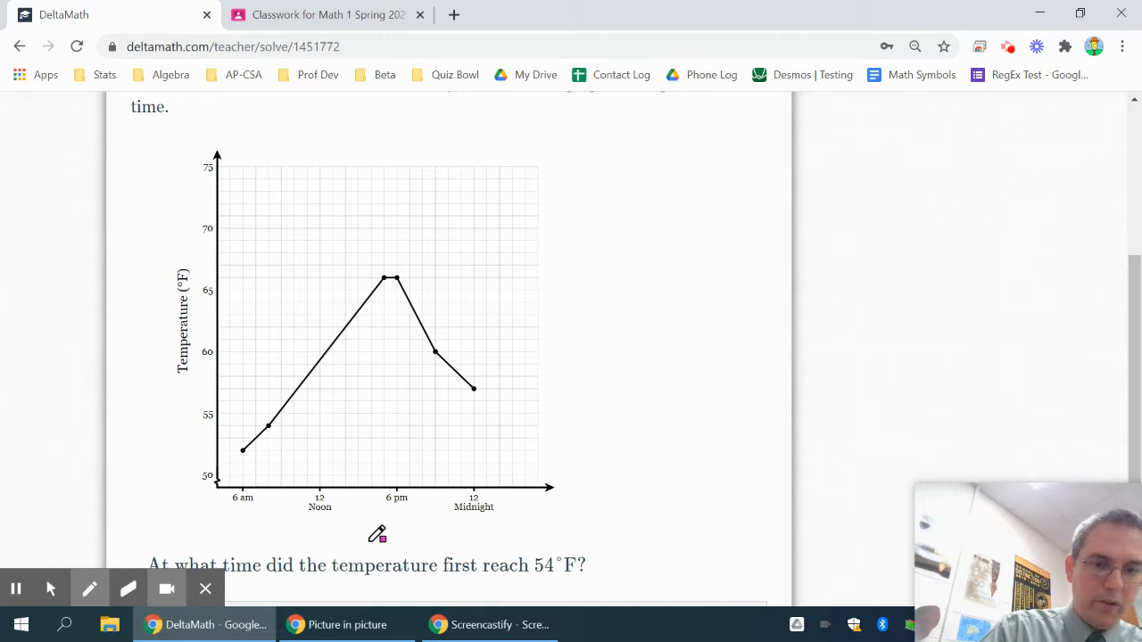
{"action": "left_click", "coordinate": [90, 589]}
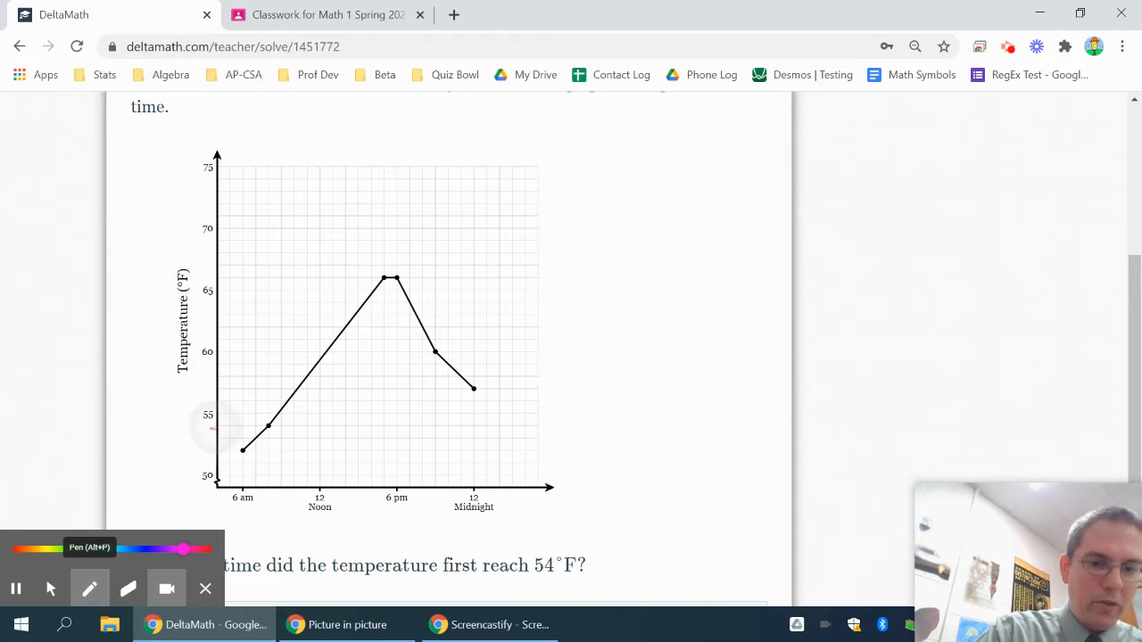
{"action": "left_click_drag", "start_coordinate": [214, 429], "coordinate": [268, 428]}
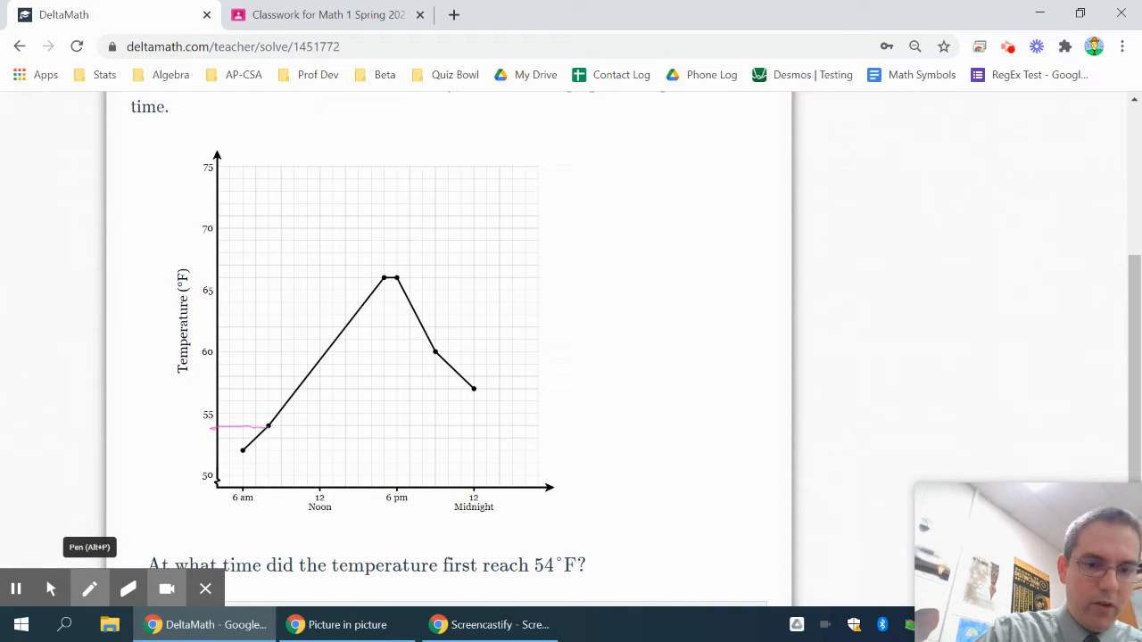
{"action": "left_click_drag", "start_coordinate": [259, 429], "coordinate": [276, 427]}
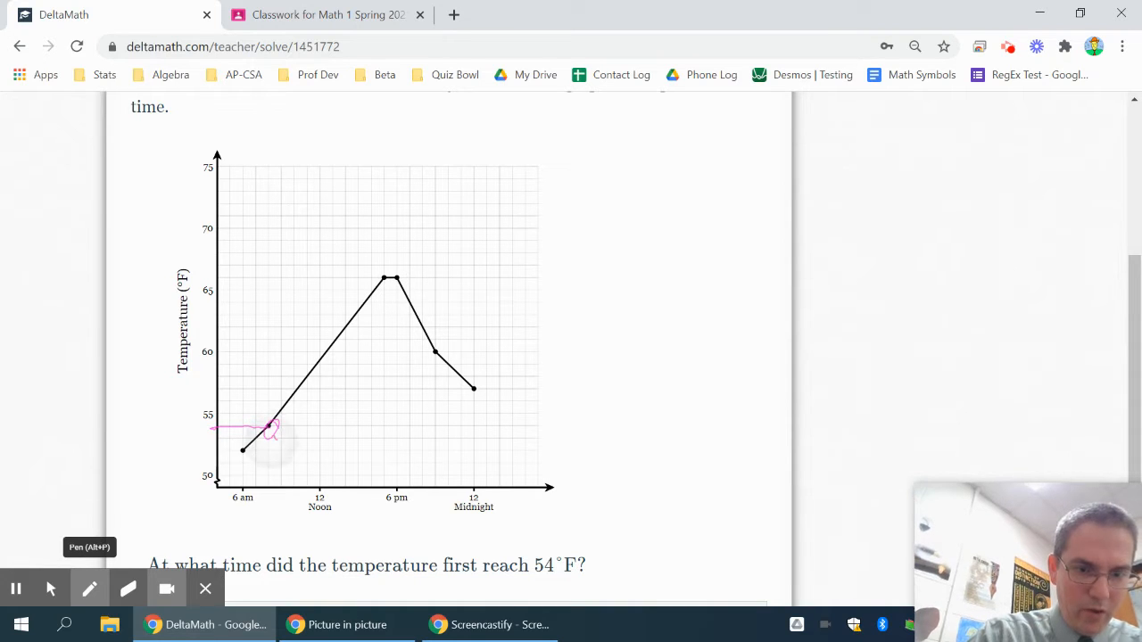
{"action": "left_click_drag", "start_coordinate": [271, 431], "coordinate": [270, 499]}
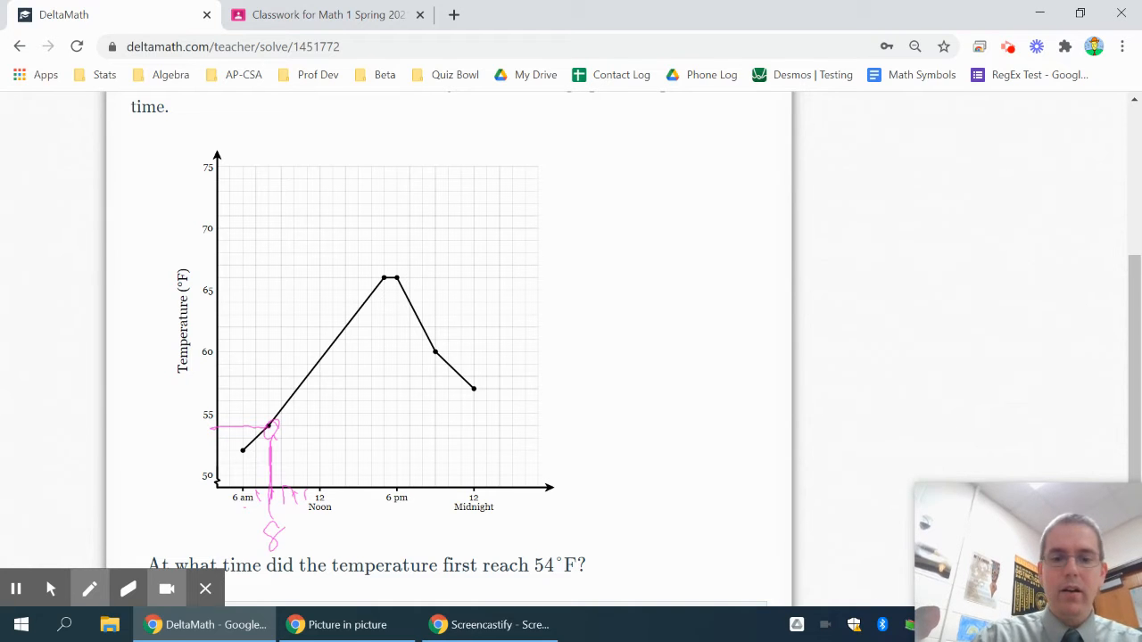
Step: Enter 8 a.m. as when the temperature first reached 54°F and confirm the submission
{"action": "scroll", "scroll_direction": "down", "scroll_amount": 3}
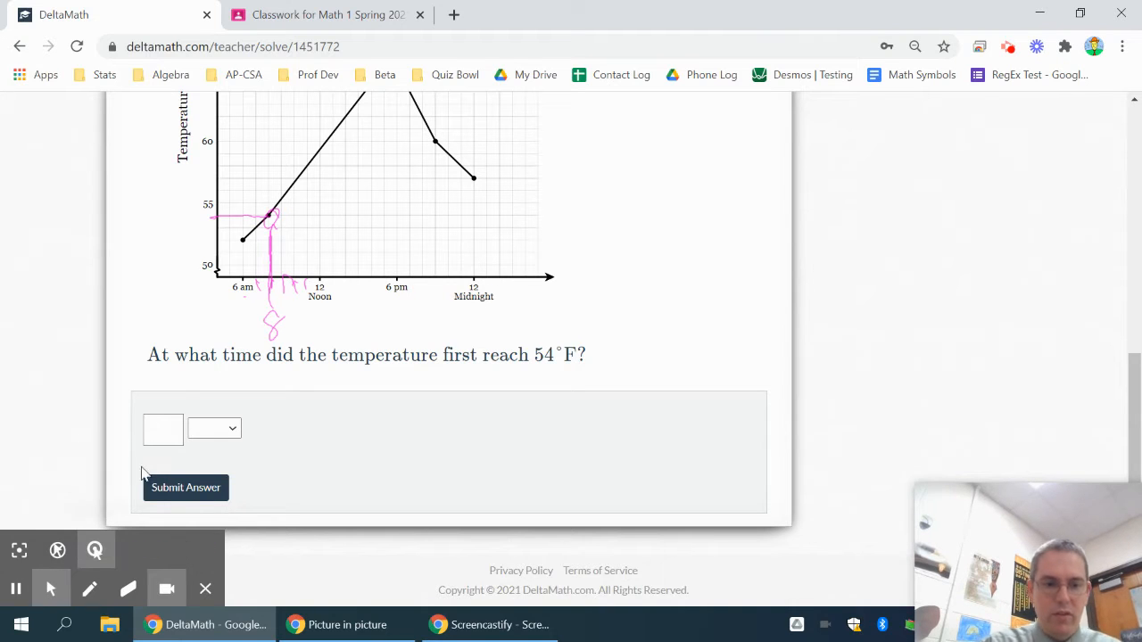
{"action": "left_click", "coordinate": [163, 429]}
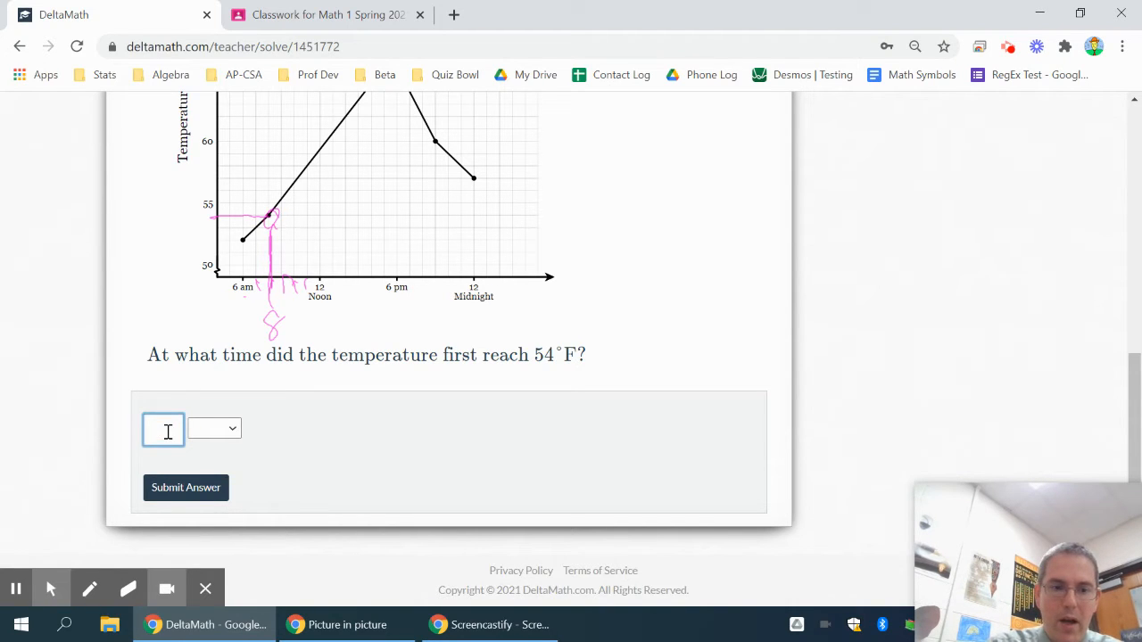
{"action": "left_click", "coordinate": [214, 429]}
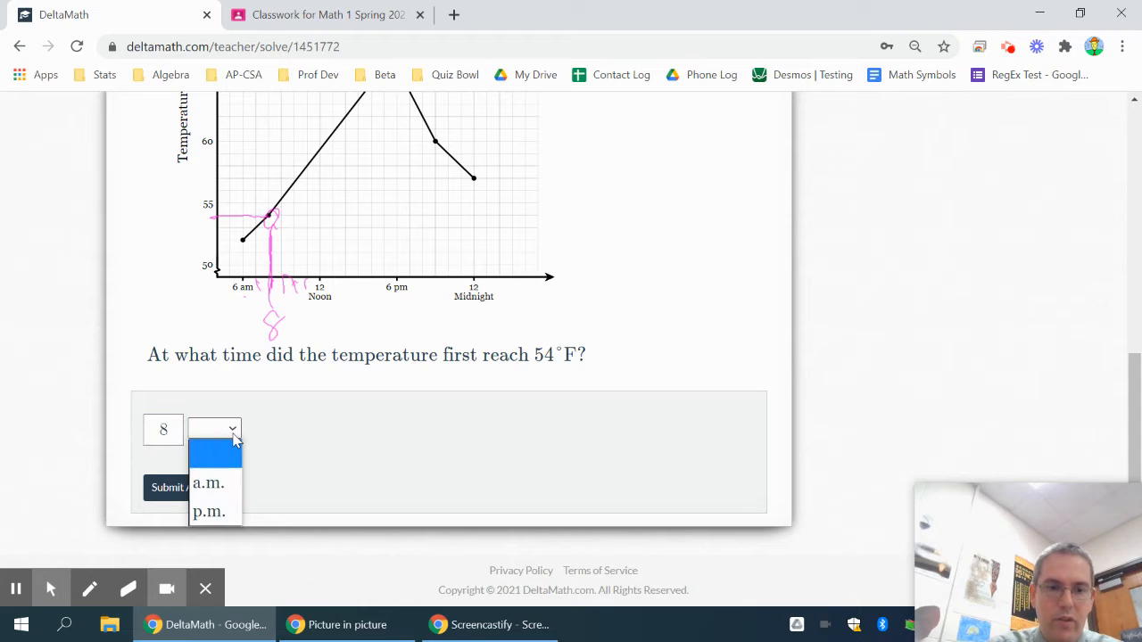
{"action": "left_click", "coordinate": [208, 483]}
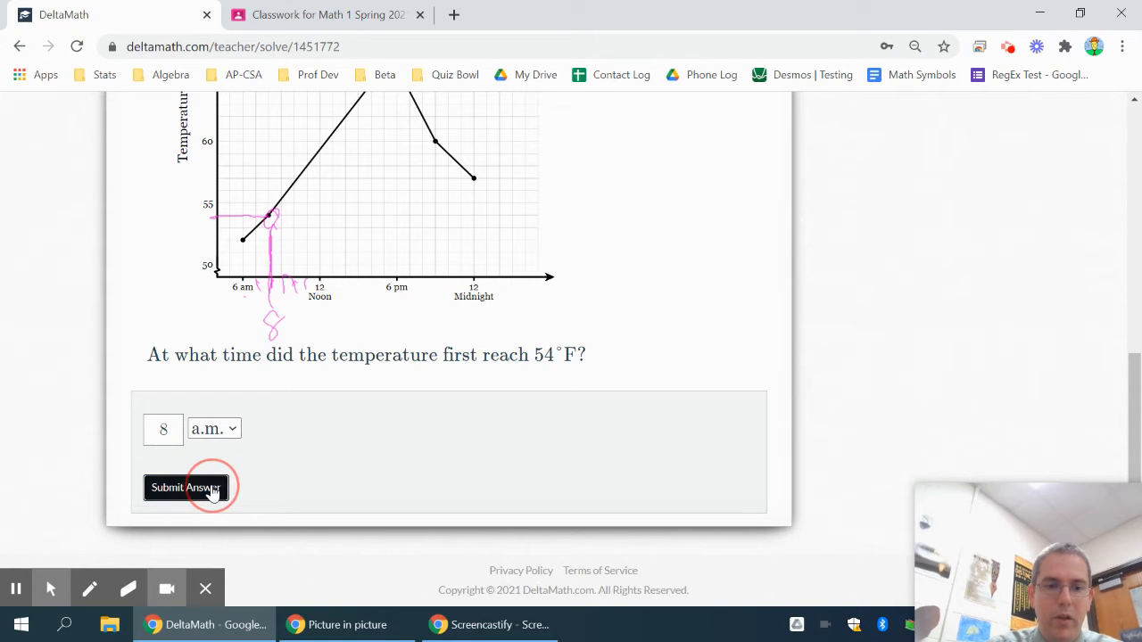
{"action": "left_click", "coordinate": [186, 488]}
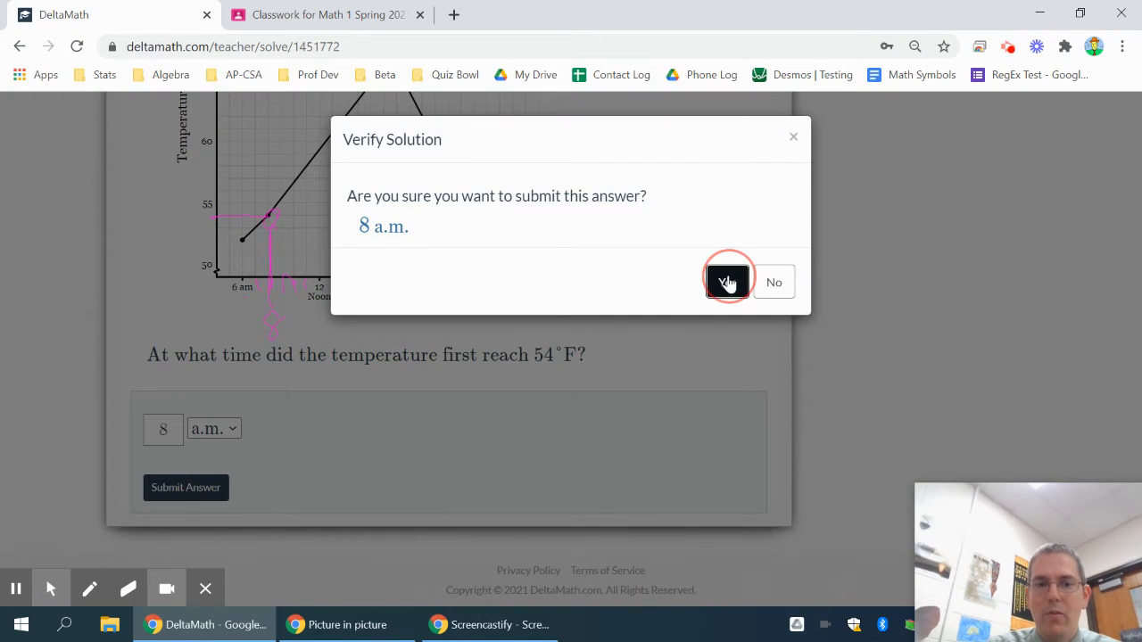
{"action": "left_click", "coordinate": [729, 282]}
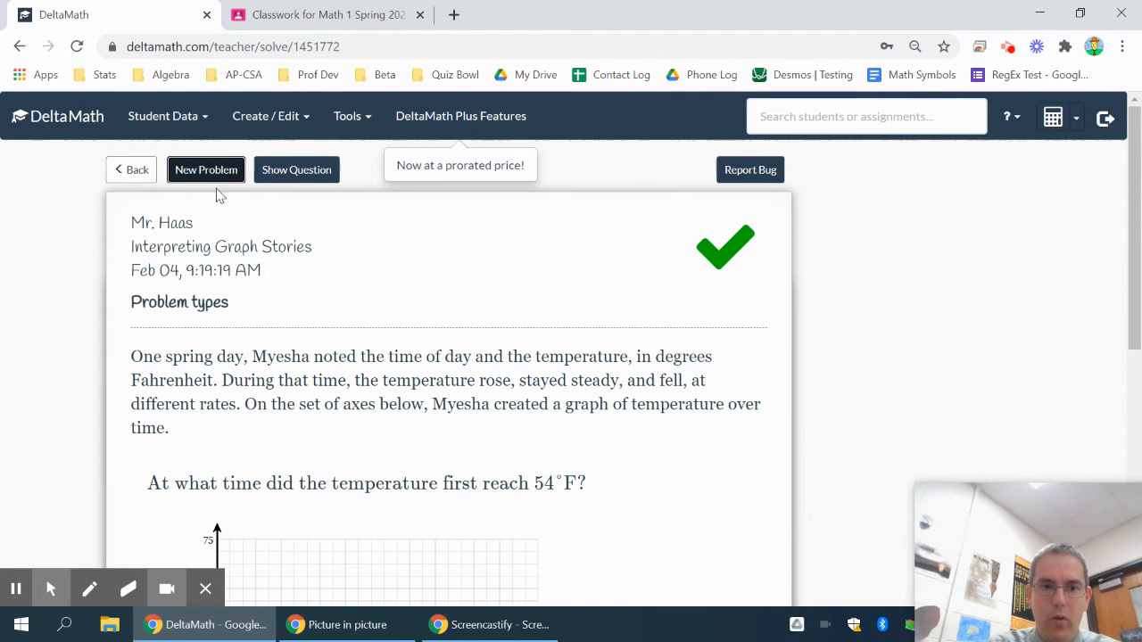
Step: Load a new snowstorm graph problem and scroll down to its graph and question
{"action": "left_click", "coordinate": [206, 169]}
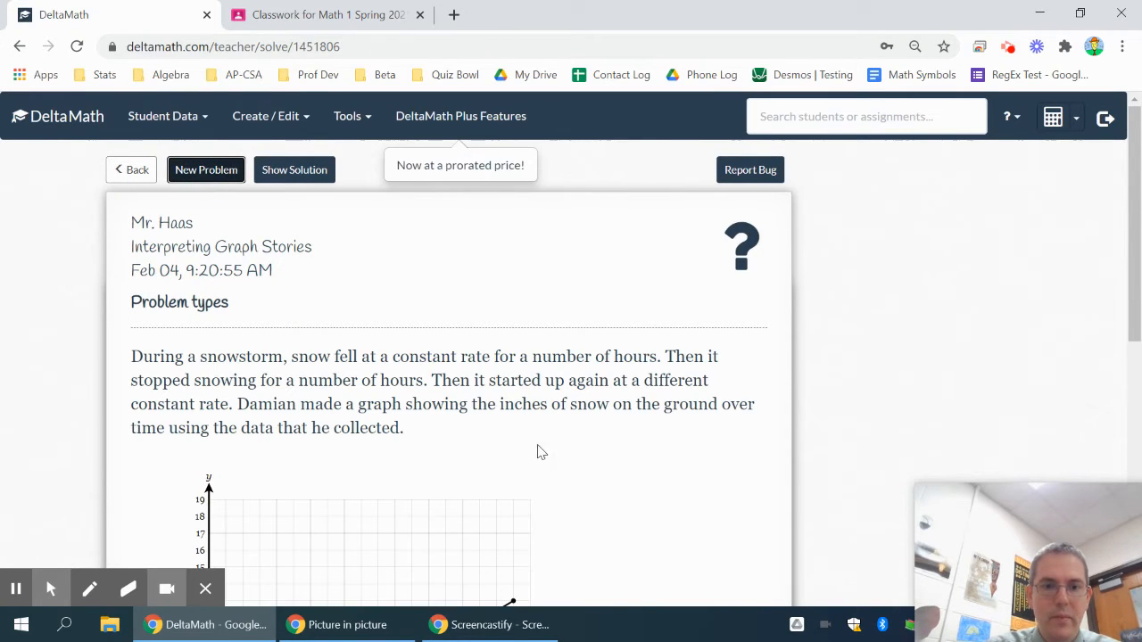
{"action": "scroll", "scroll_direction": "down", "scroll_amount": 3}
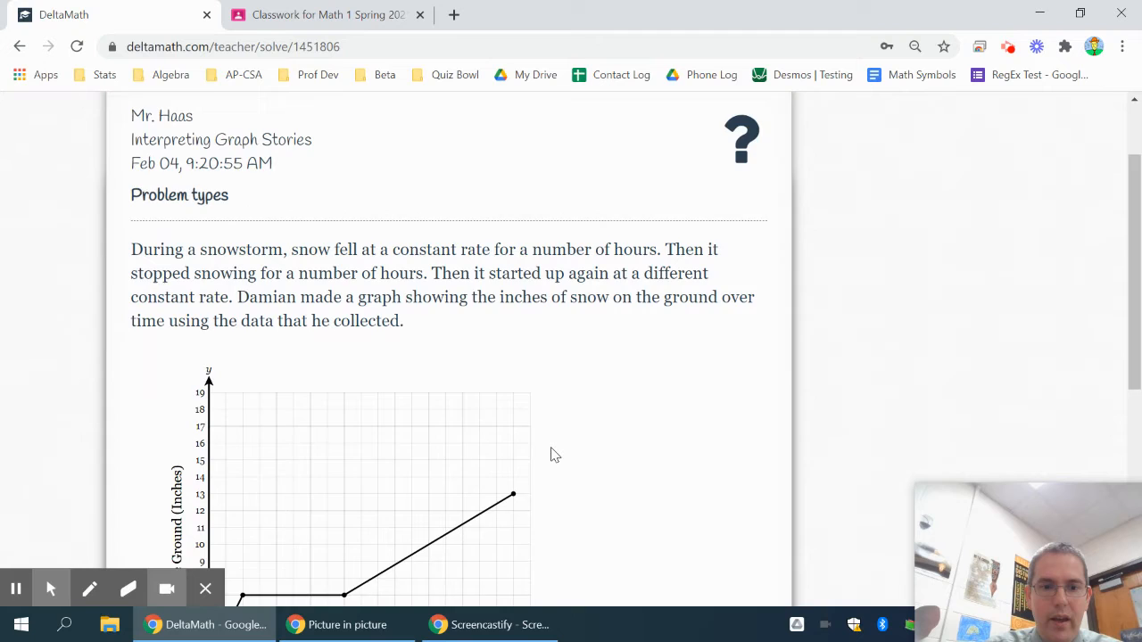
{"action": "scroll", "scroll_direction": "down", "scroll_amount": 3}
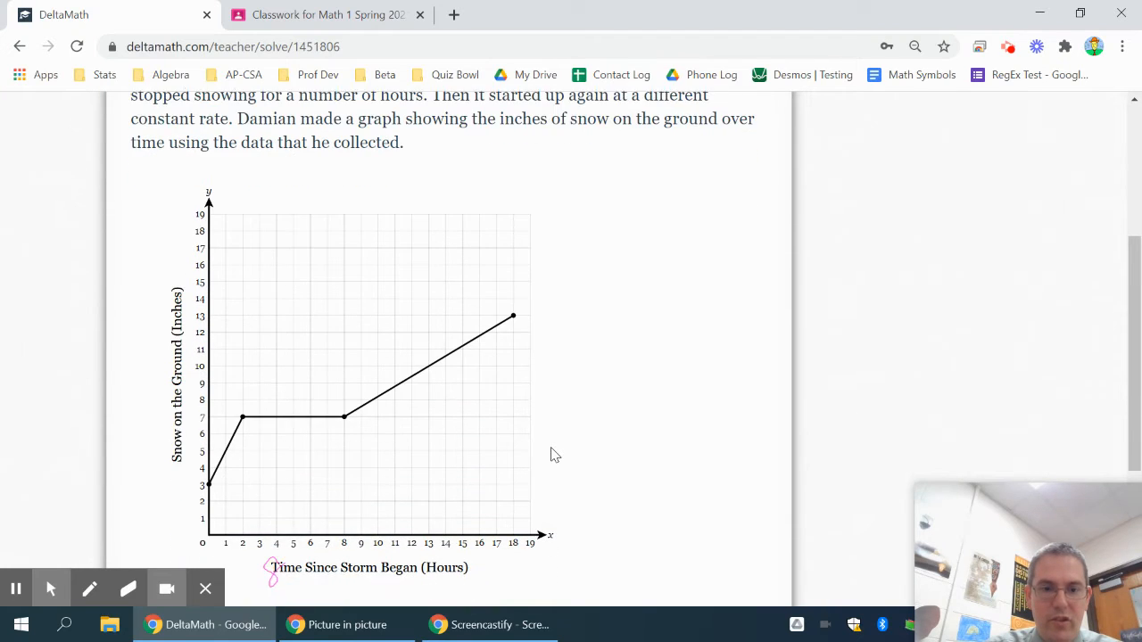
{"action": "scroll", "scroll_direction": "down", "scroll_amount": 3}
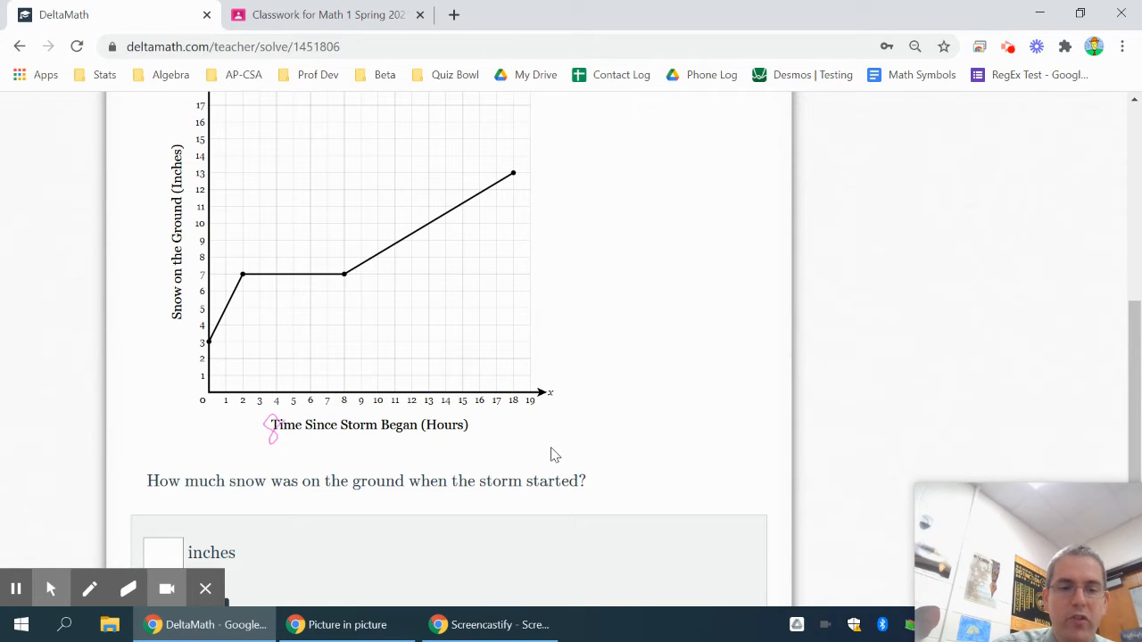
{"action": "scroll", "scroll_direction": "down", "scroll_amount": 3}
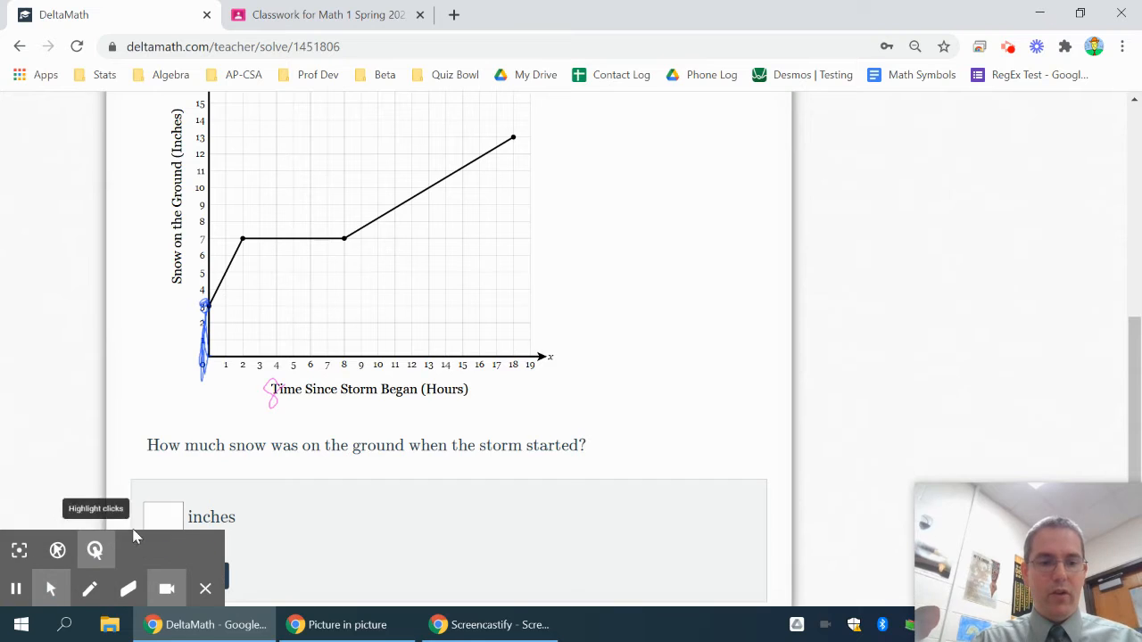
Step: Enter 3 inches as the starting snow depth, submit, and confirm it
{"action": "type", "text": "3"}
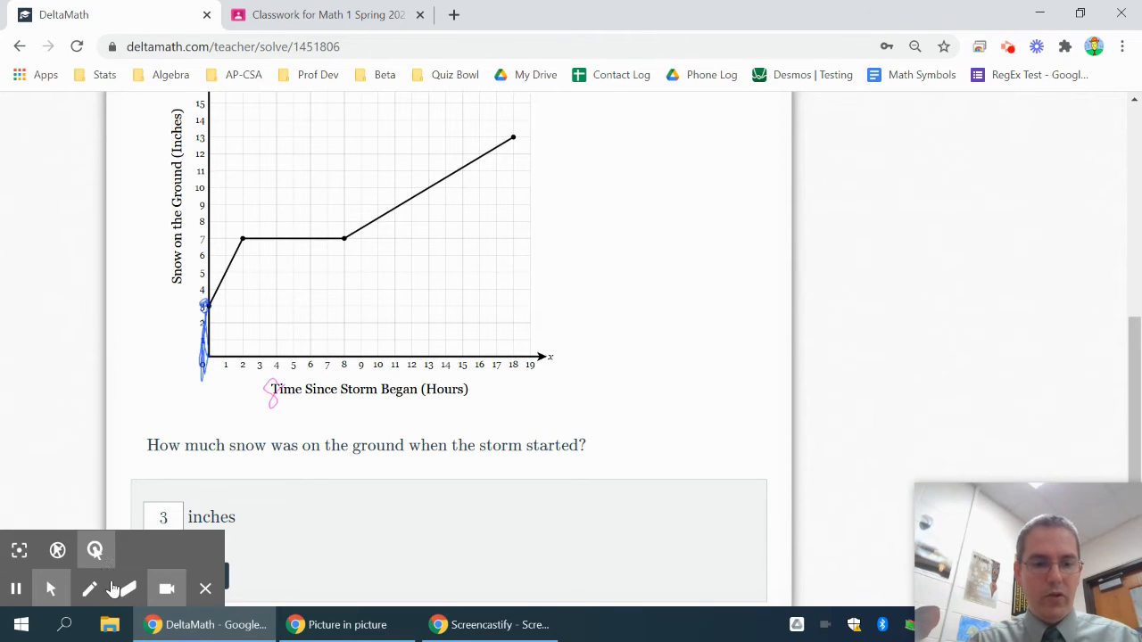
{"action": "scroll", "scroll_direction": "down", "scroll_amount": 3}
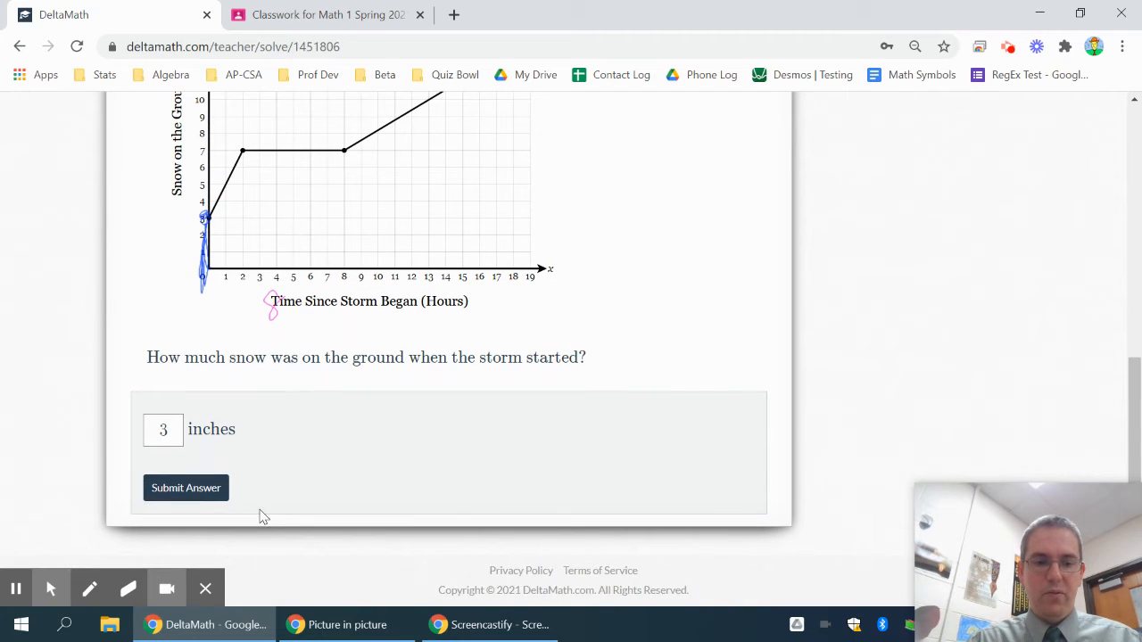
{"action": "left_click", "coordinate": [185, 489]}
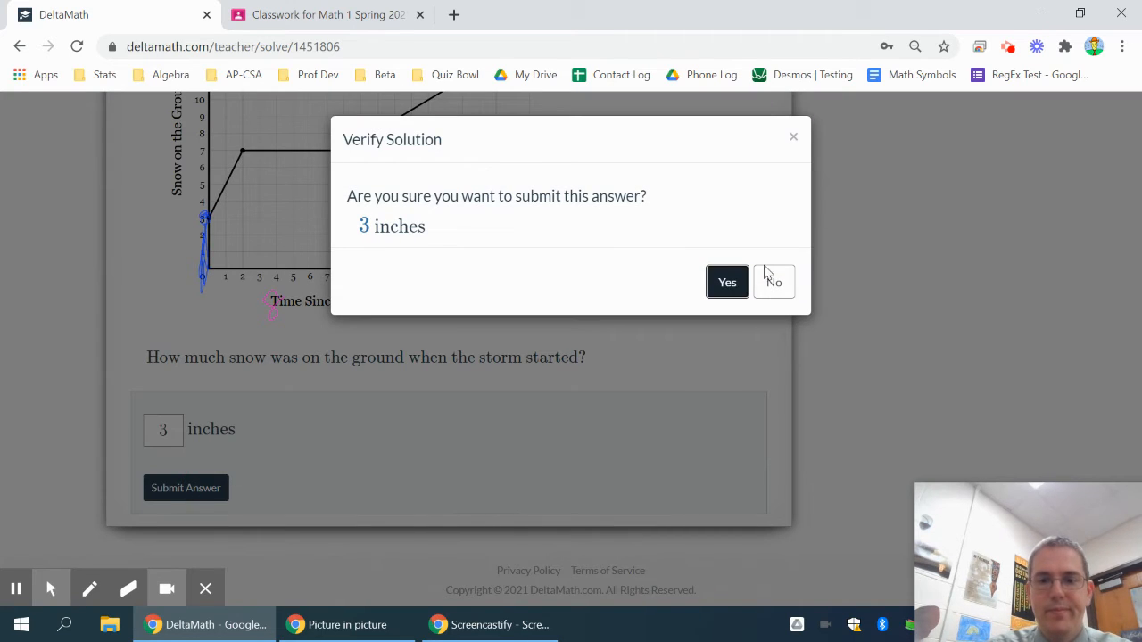
{"action": "left_click", "coordinate": [727, 282]}
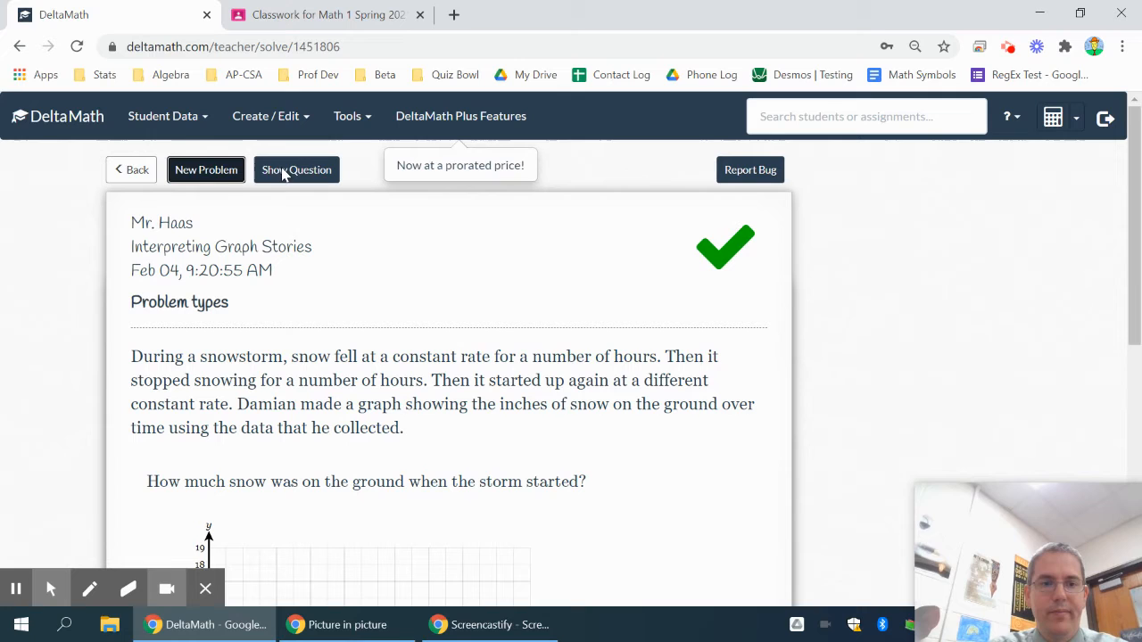
Step: Load a snowstorm problem about snow depth when snowing first stopped, with pen enabled
{"action": "left_click", "coordinate": [207, 169]}
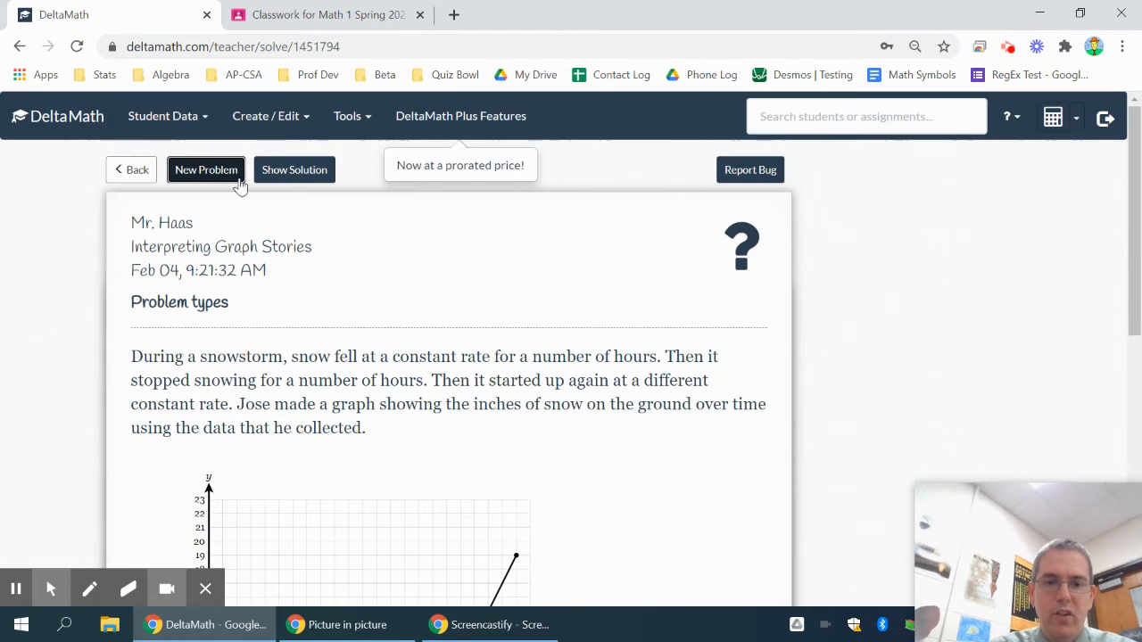
{"action": "scroll", "scroll_direction": "down", "scroll_amount": 3}
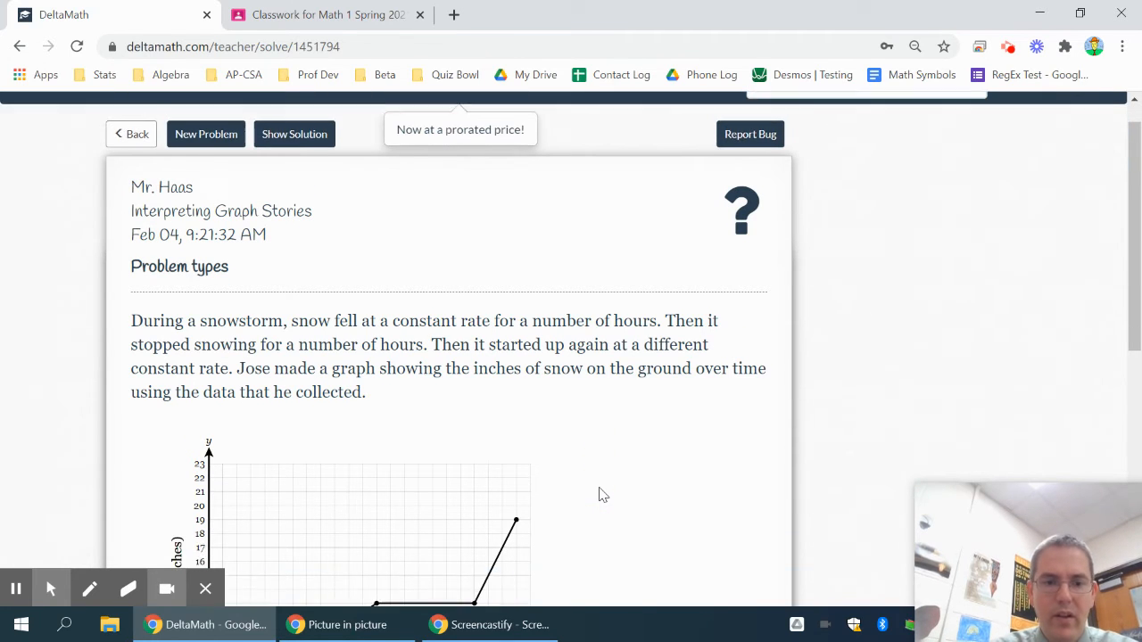
{"action": "scroll", "scroll_direction": "down", "scroll_amount": 3}
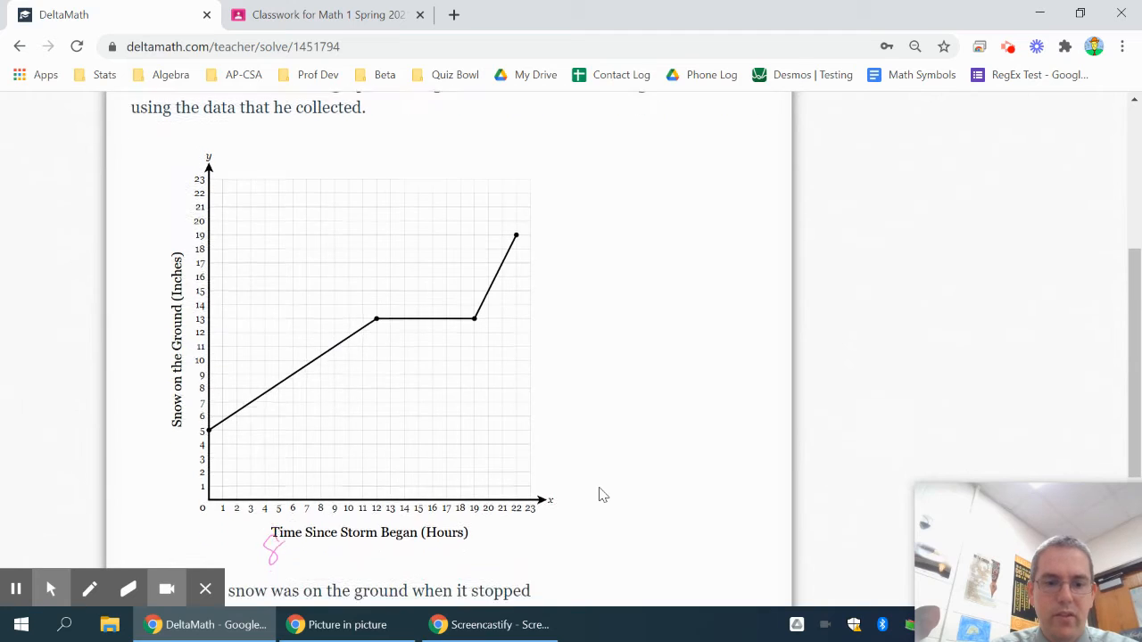
{"action": "scroll", "scroll_direction": "down", "scroll_amount": 3}
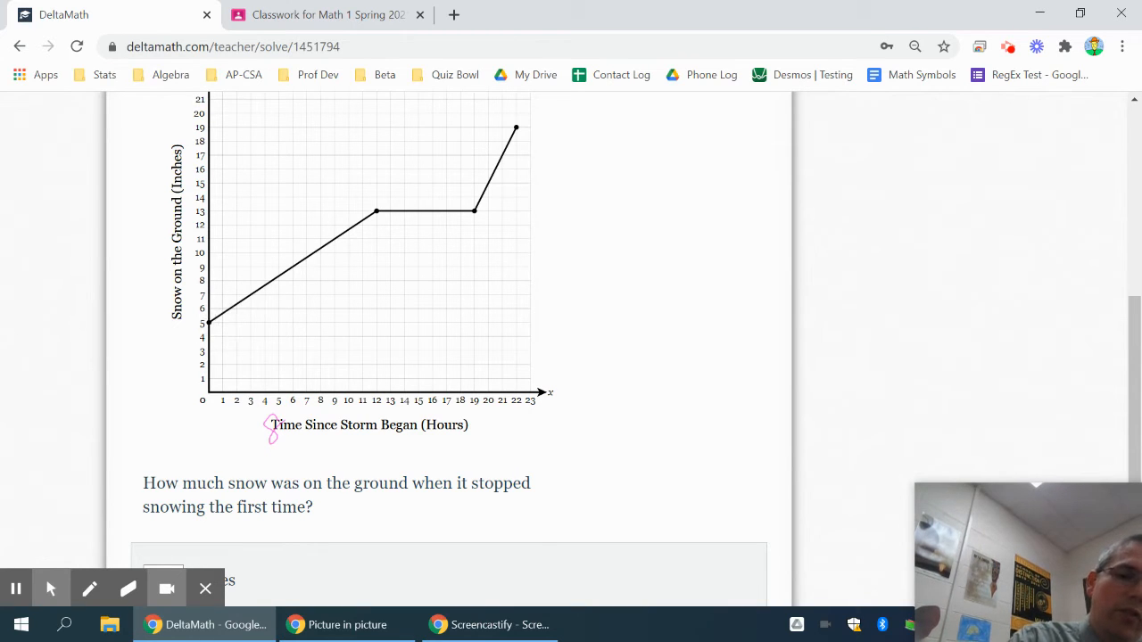
{"action": "left_click", "coordinate": [90, 588]}
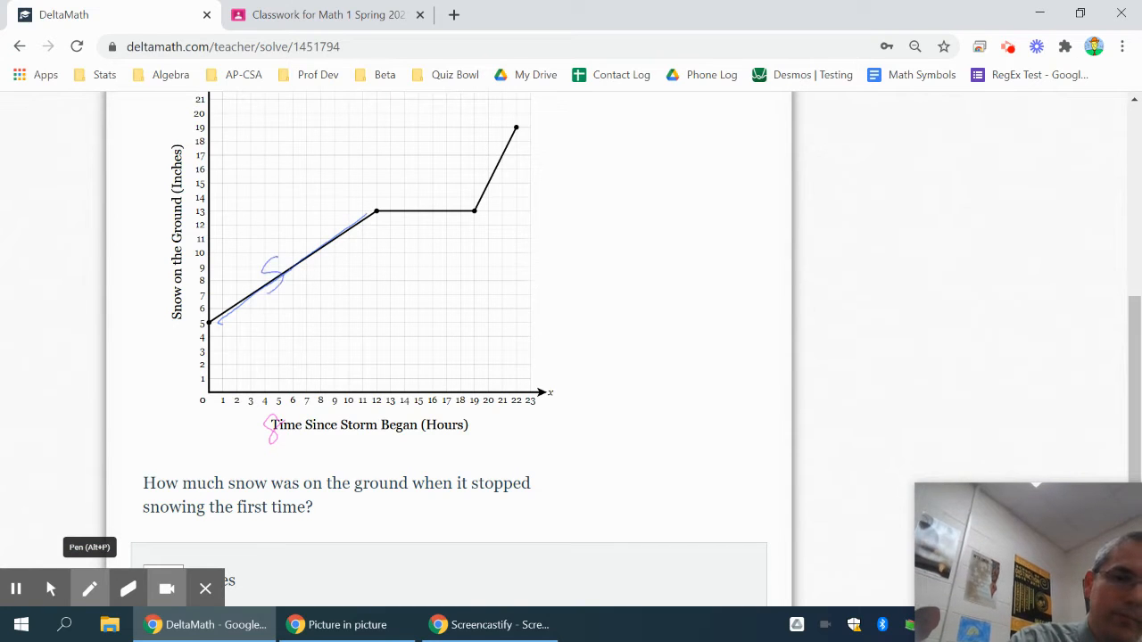
Step: Label both rising stretches SNOW and circle the 13-inch level where snowing first stops
{"action": "left_click_drag", "start_coordinate": [268, 268], "coordinate": [379, 264]}
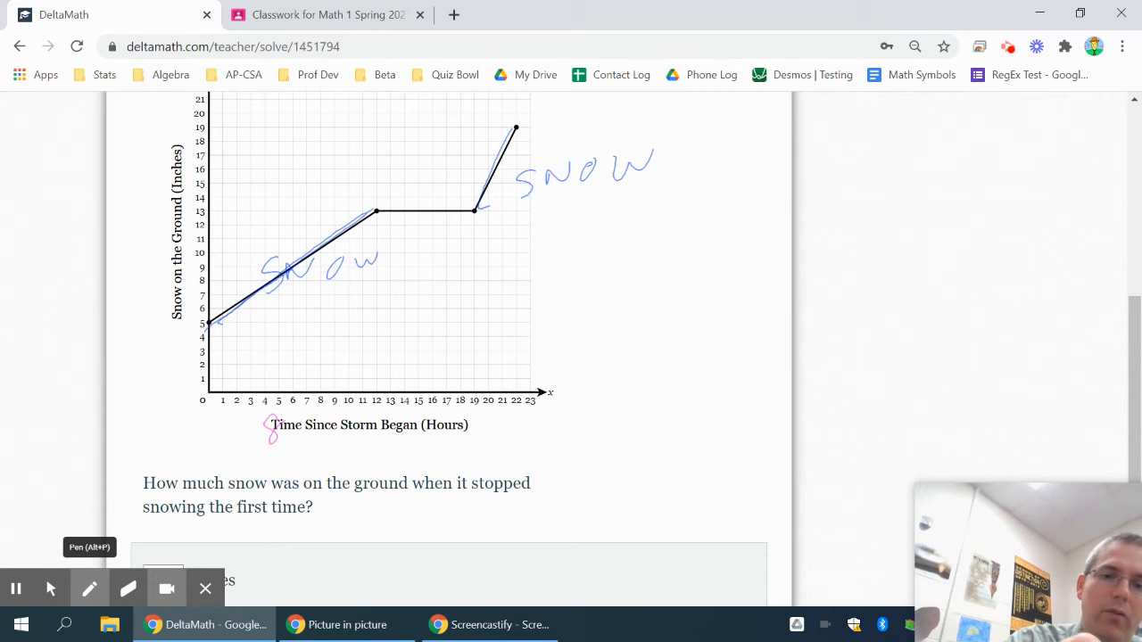
{"action": "left_click_drag", "start_coordinate": [388, 192], "coordinate": [389, 228]}
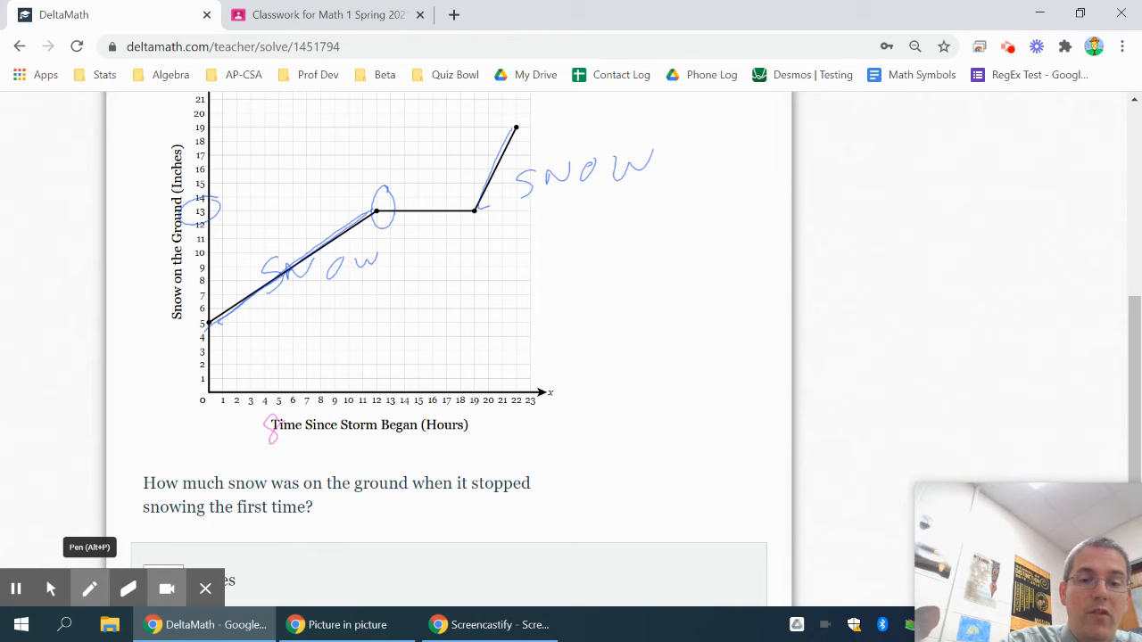
{"action": "mouse_move", "coordinate": [444, 476]}
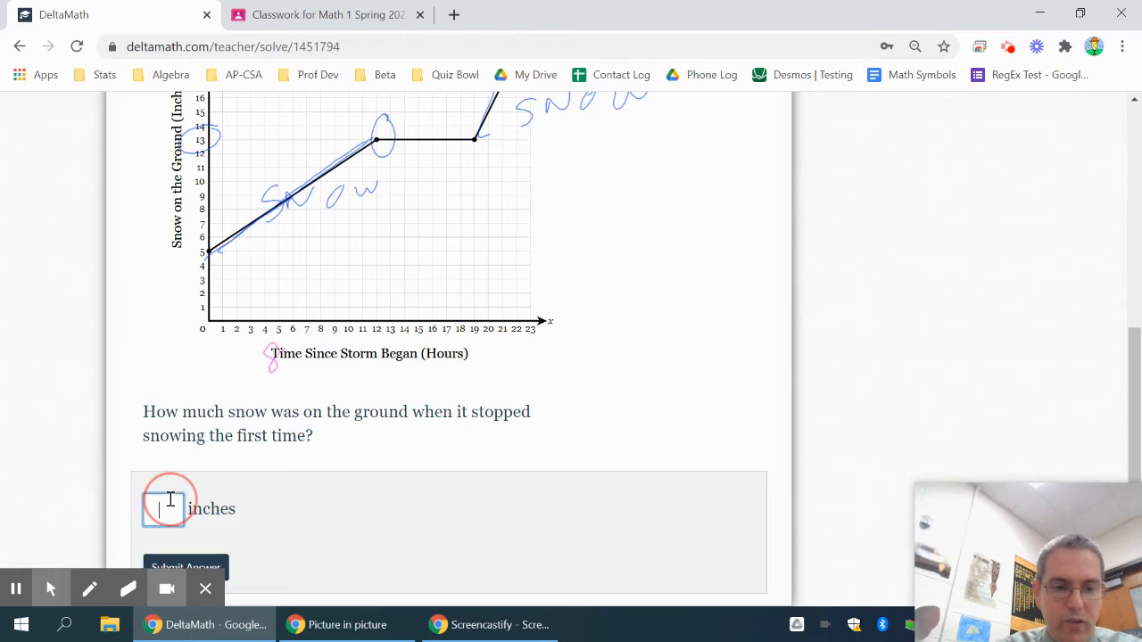
Step: Enter 13 inches as the snow when it first stopped, submit, and confirm
{"action": "type", "text": "13"}
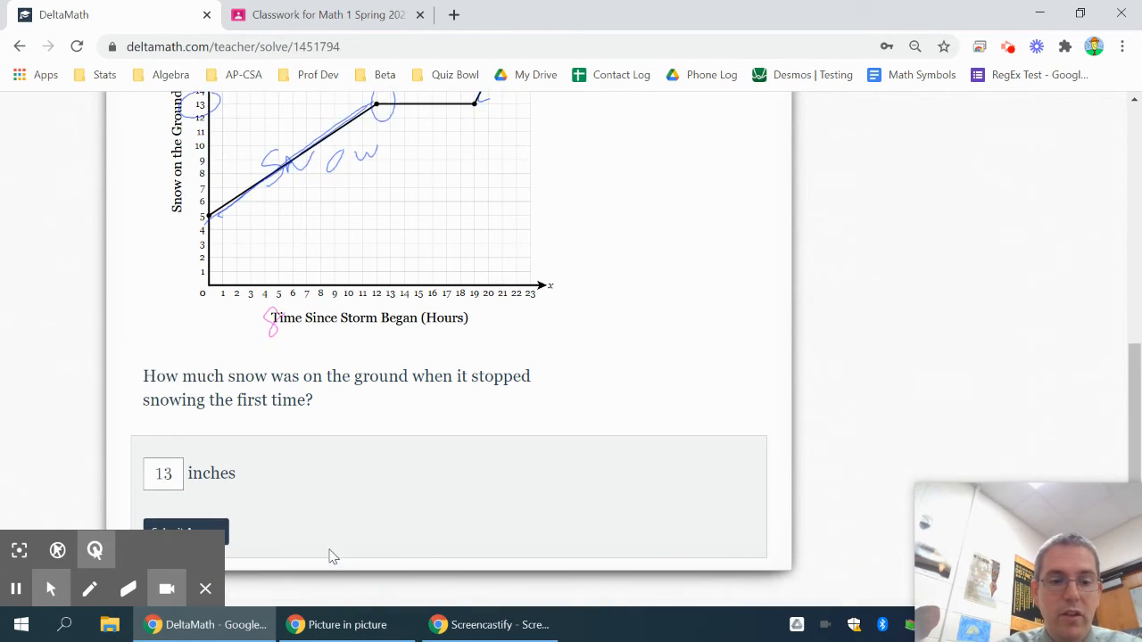
{"action": "left_click", "coordinate": [185, 532]}
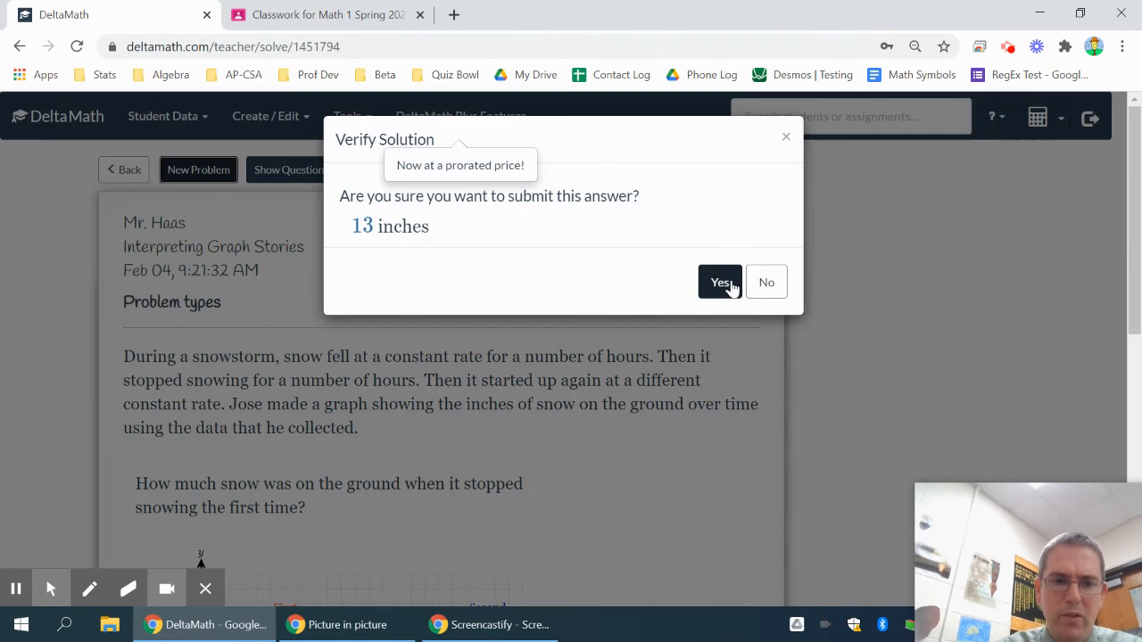
{"action": "left_click", "coordinate": [718, 282]}
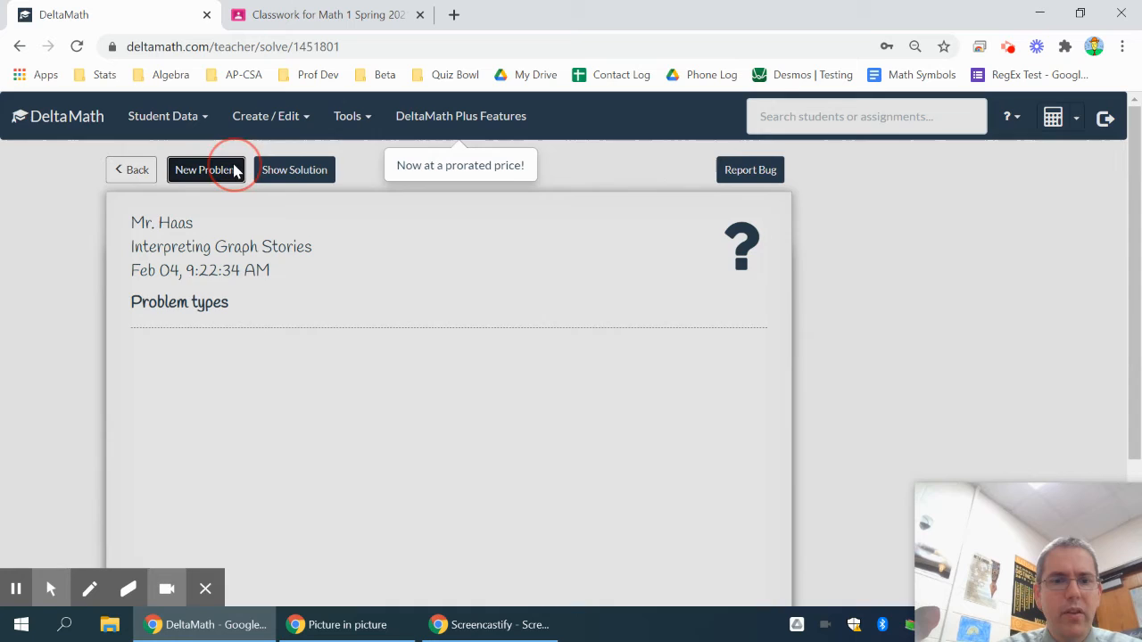
Step: Load a new temperature problem and trace 62°F across to the graph
{"action": "left_click", "coordinate": [206, 169]}
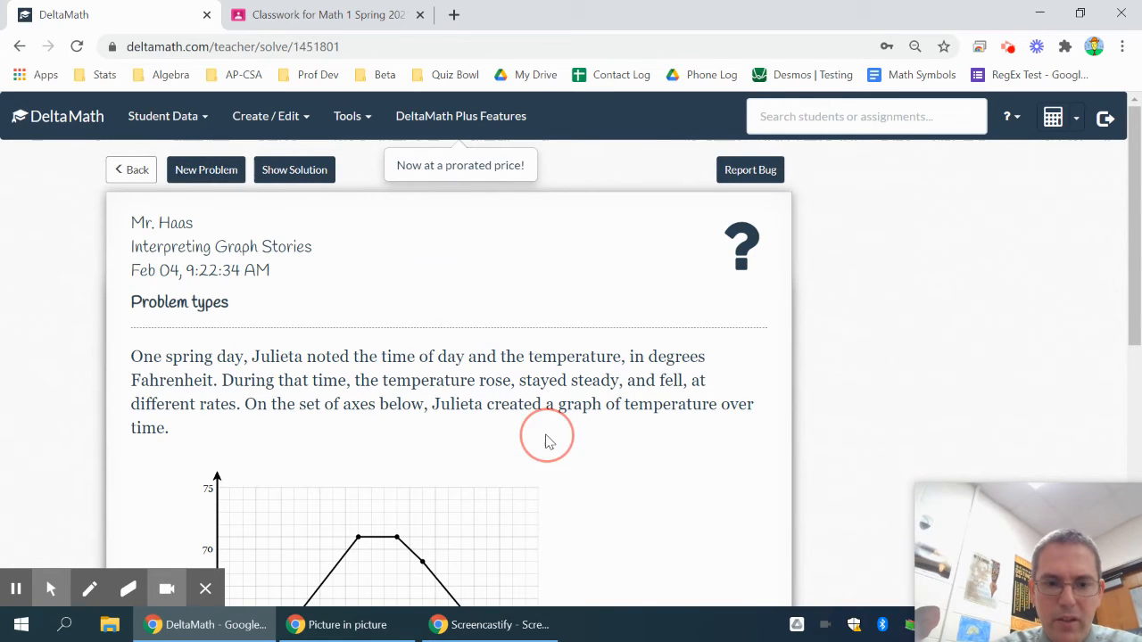
{"action": "scroll", "scroll_direction": "down", "scroll_amount": 3}
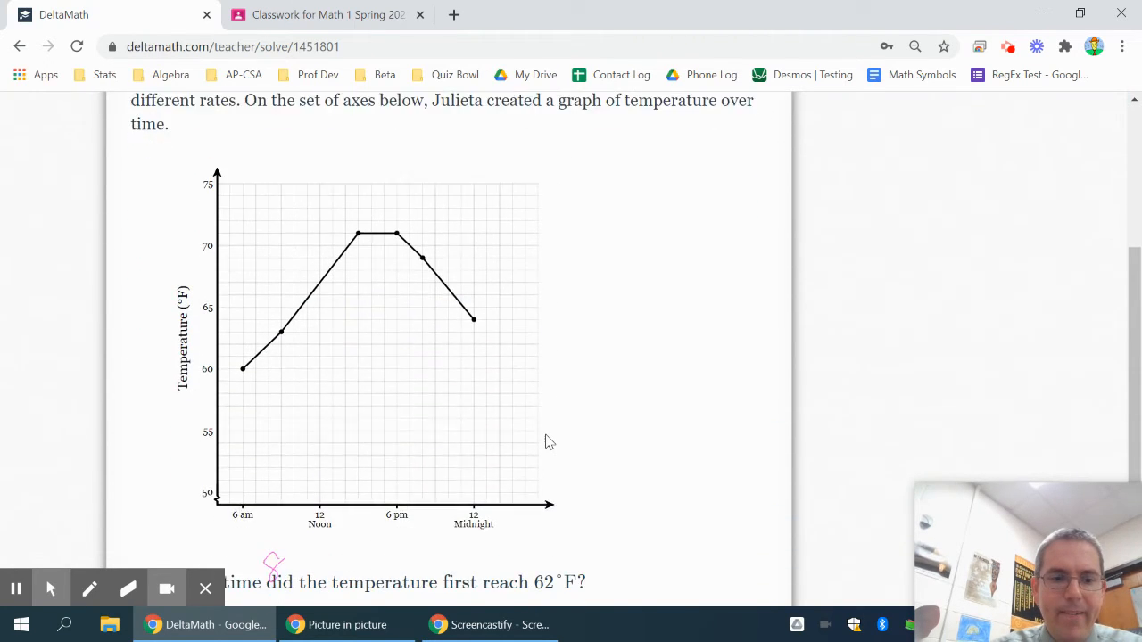
{"action": "scroll", "scroll_direction": "down", "scroll_amount": 3}
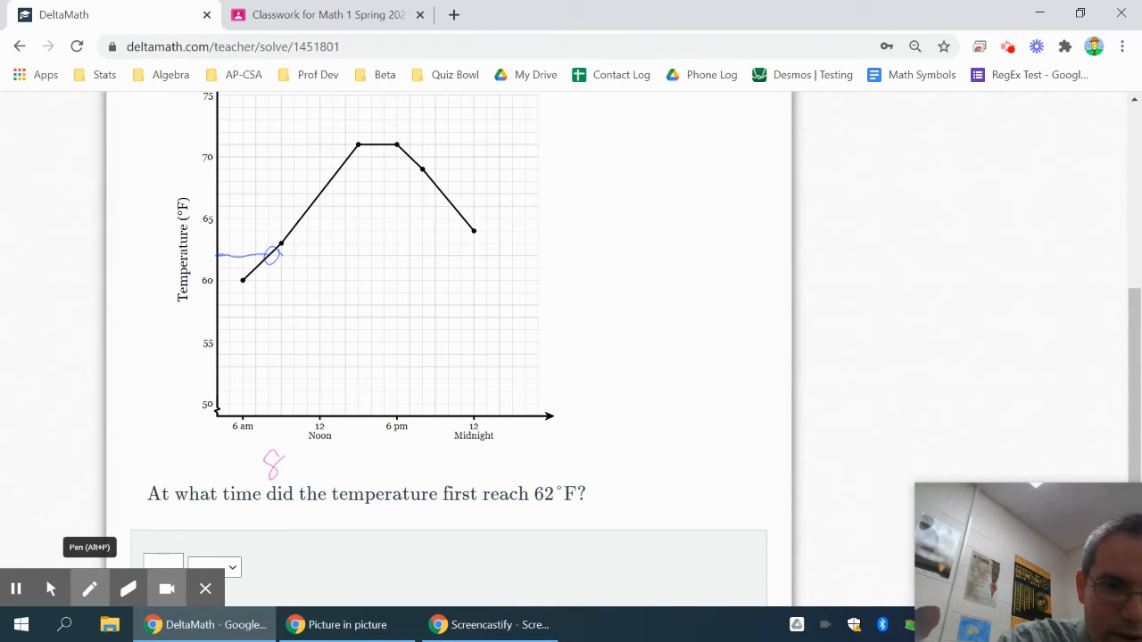
{"action": "left_click_drag", "start_coordinate": [278, 254], "coordinate": [271, 428]}
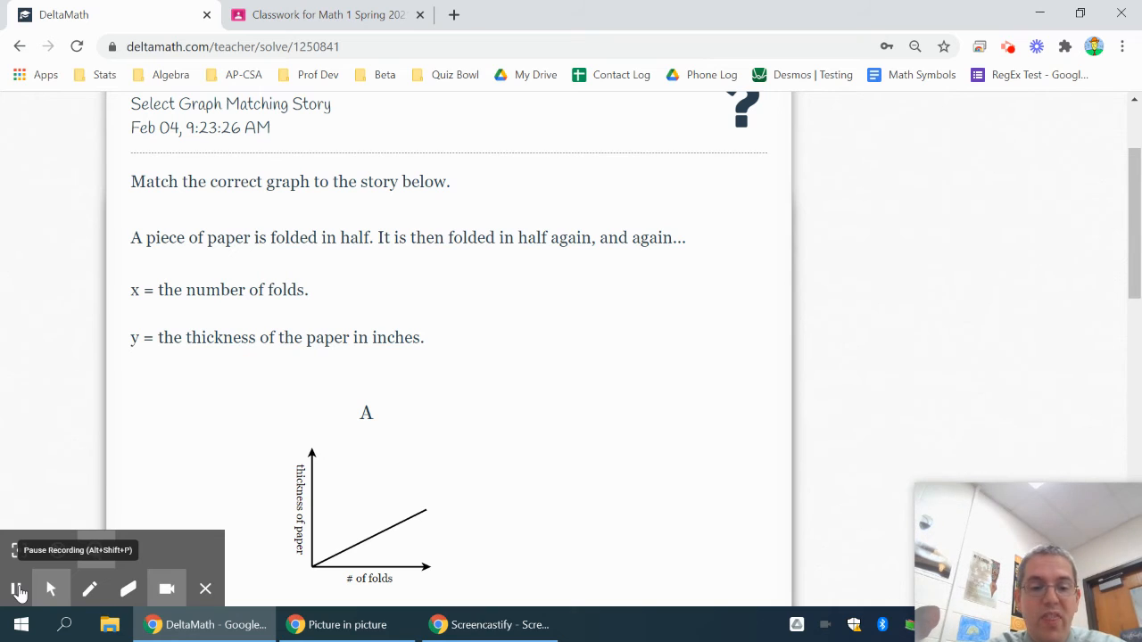
Step: Box graph C with the pen and jot the doubling 1, 2, 4, 8
{"action": "left_click", "coordinate": [15, 588]}
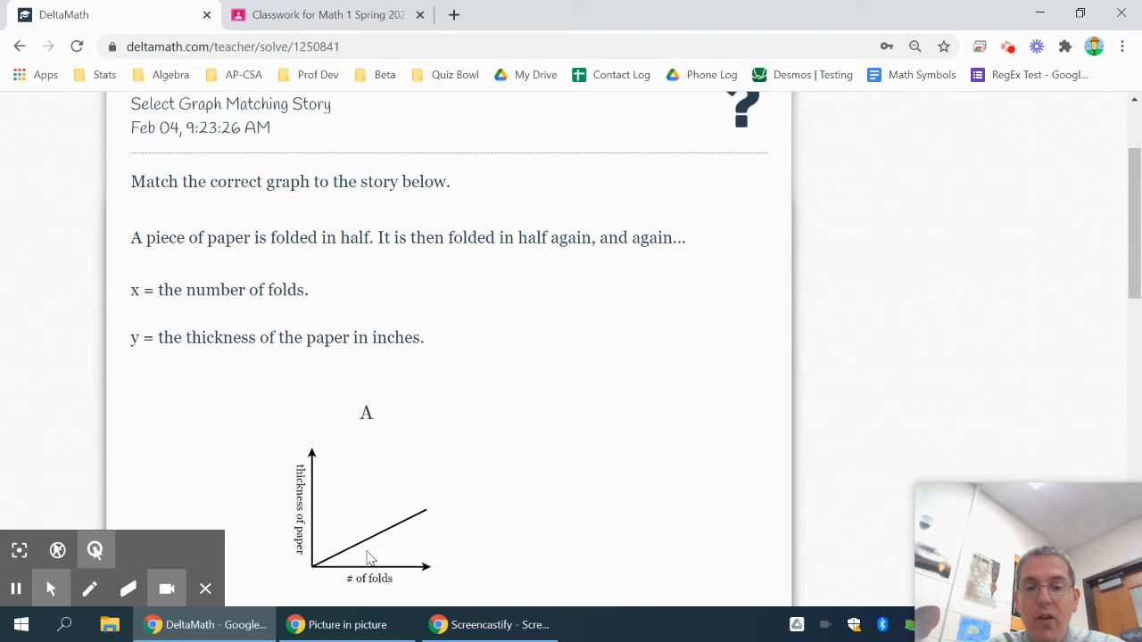
{"action": "scroll", "scroll_direction": "down", "scroll_amount": 3}
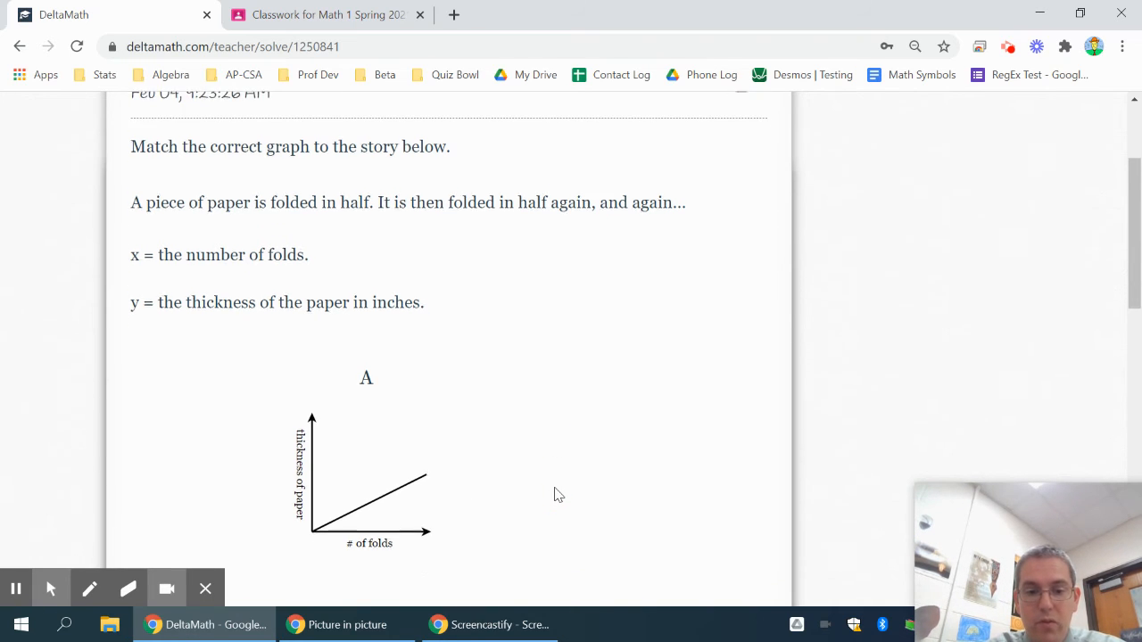
{"action": "scroll", "scroll_direction": "down", "scroll_amount": 3}
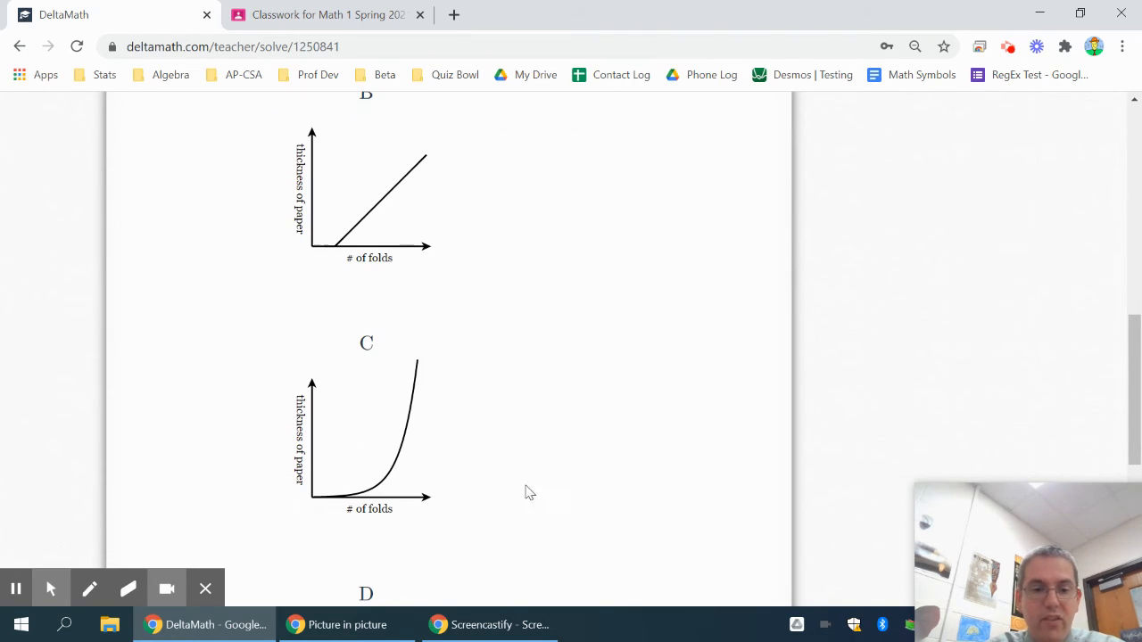
{"action": "mouse_move", "coordinate": [540, 437]}
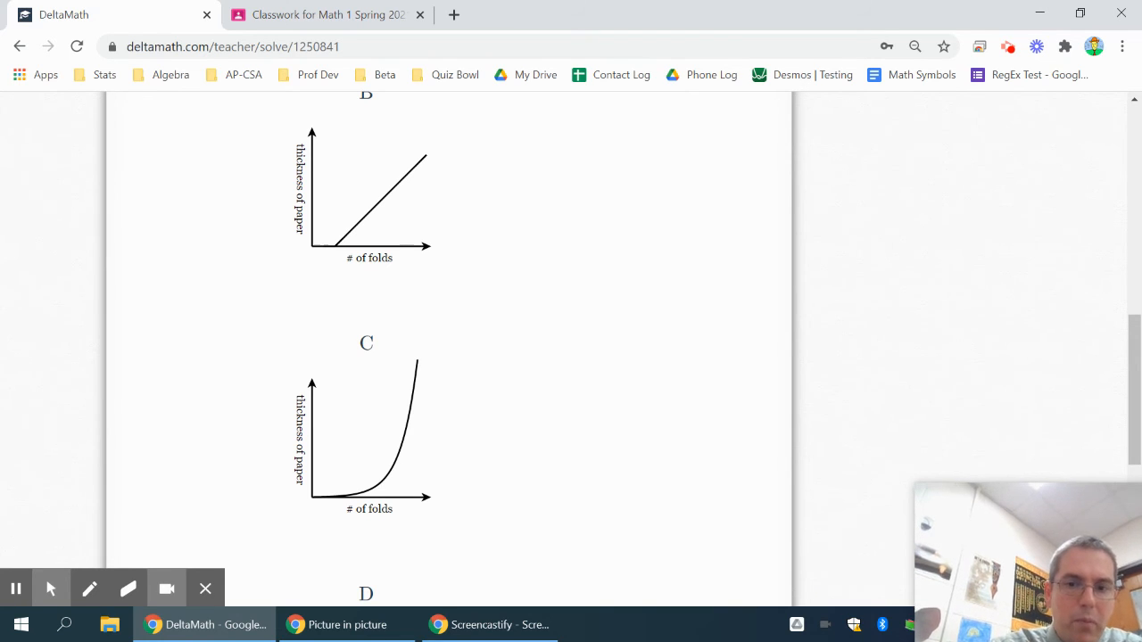
{"action": "left_click", "coordinate": [89, 589]}
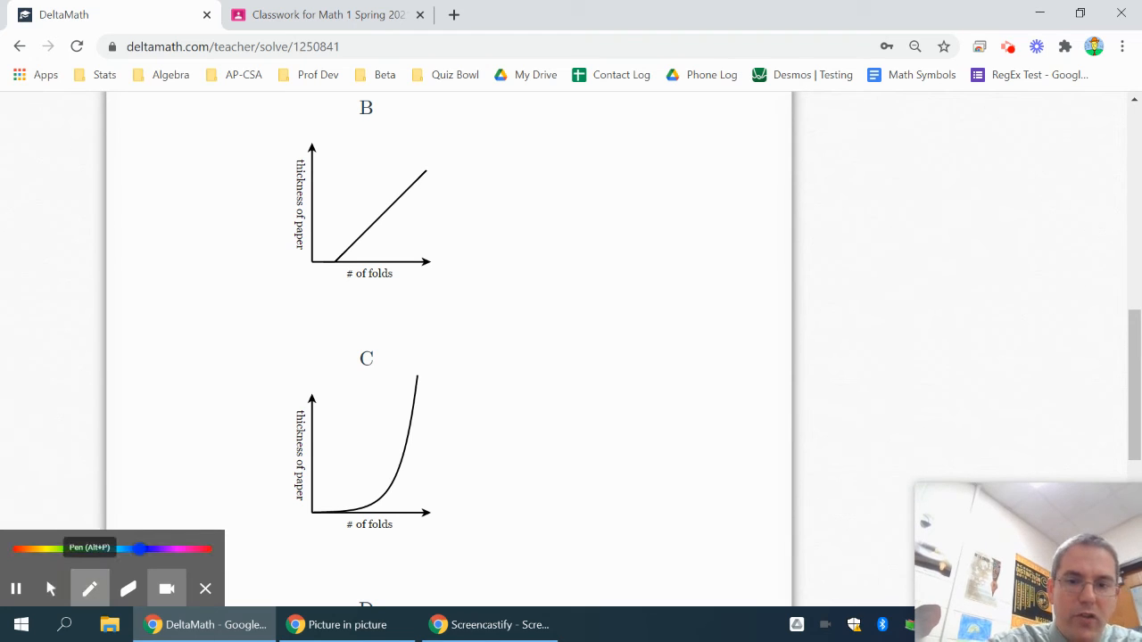
{"action": "left_click_drag", "start_coordinate": [553, 249], "coordinate": [625, 304]}
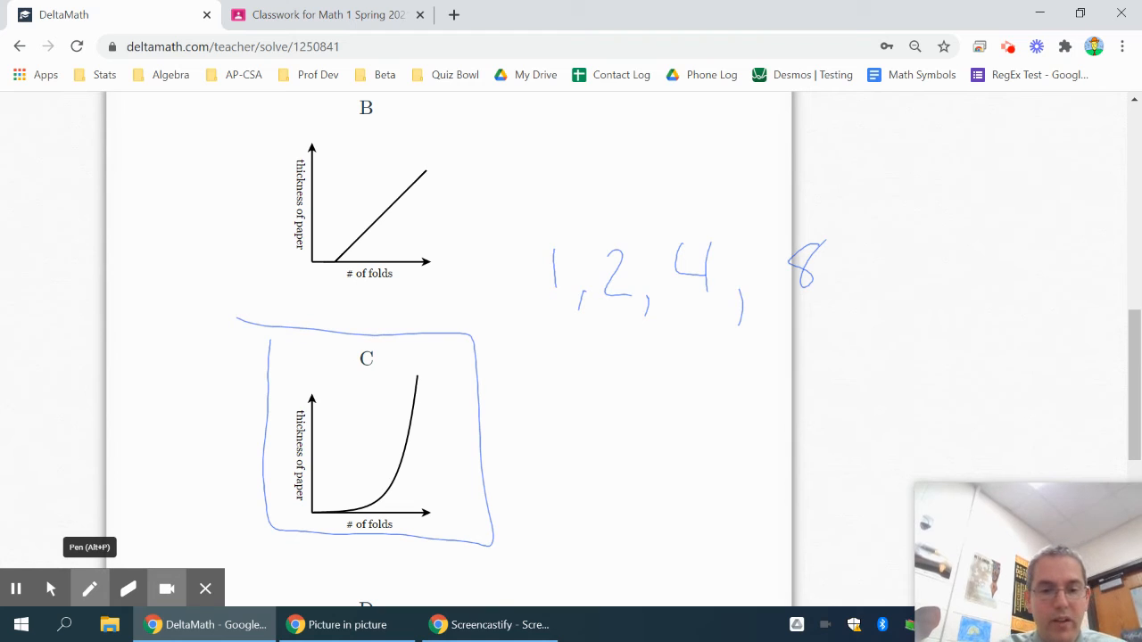
{"action": "left_click", "coordinate": [89, 589]}
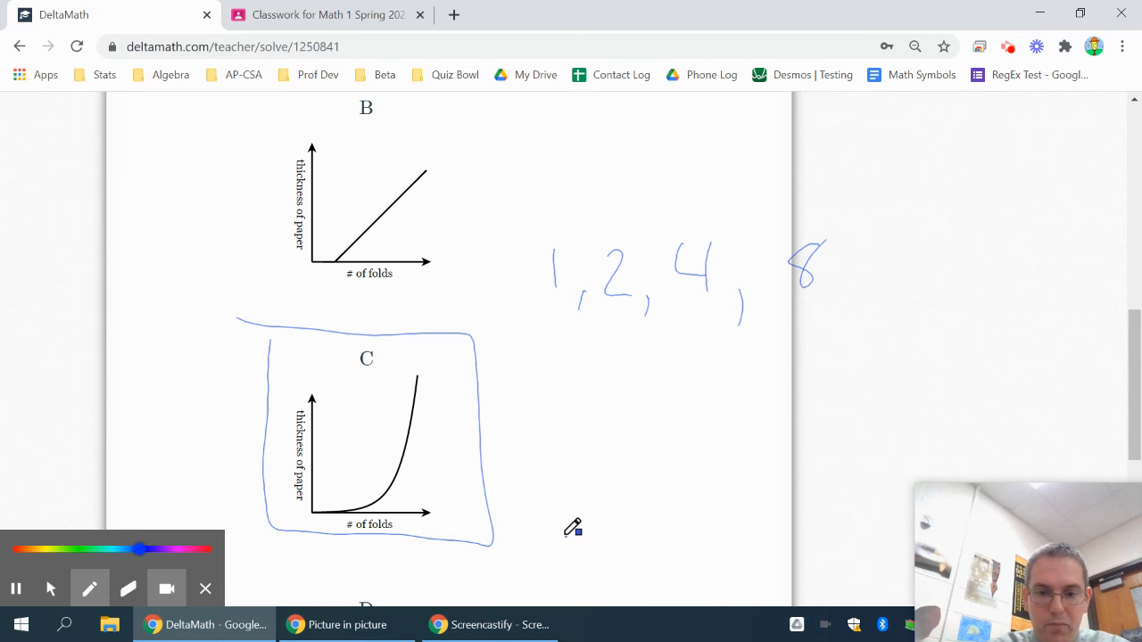
Step: Select choice C, submit it, and confirm the answer
{"action": "left_click", "coordinate": [50, 588]}
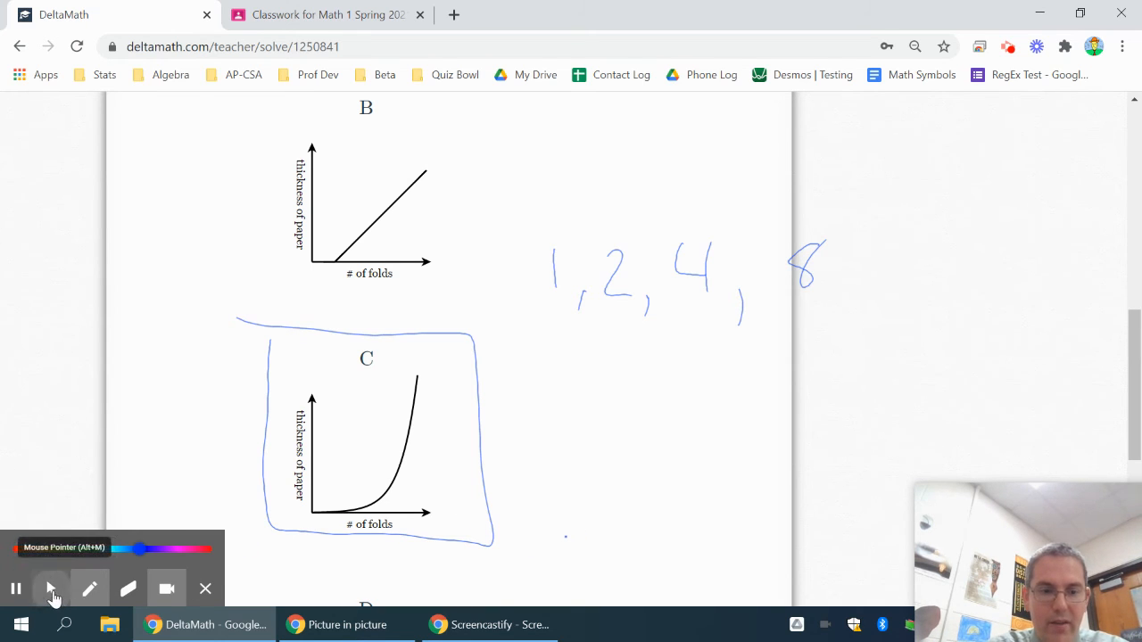
{"action": "scroll", "scroll_direction": "down", "scroll_amount": 3}
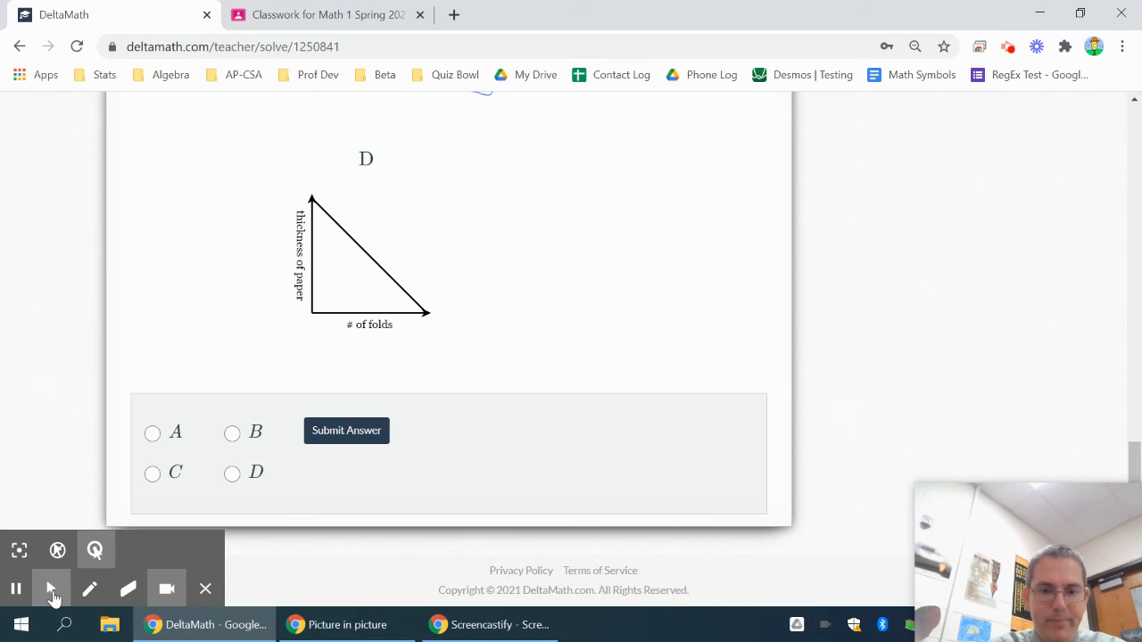
{"action": "left_click", "coordinate": [152, 473]}
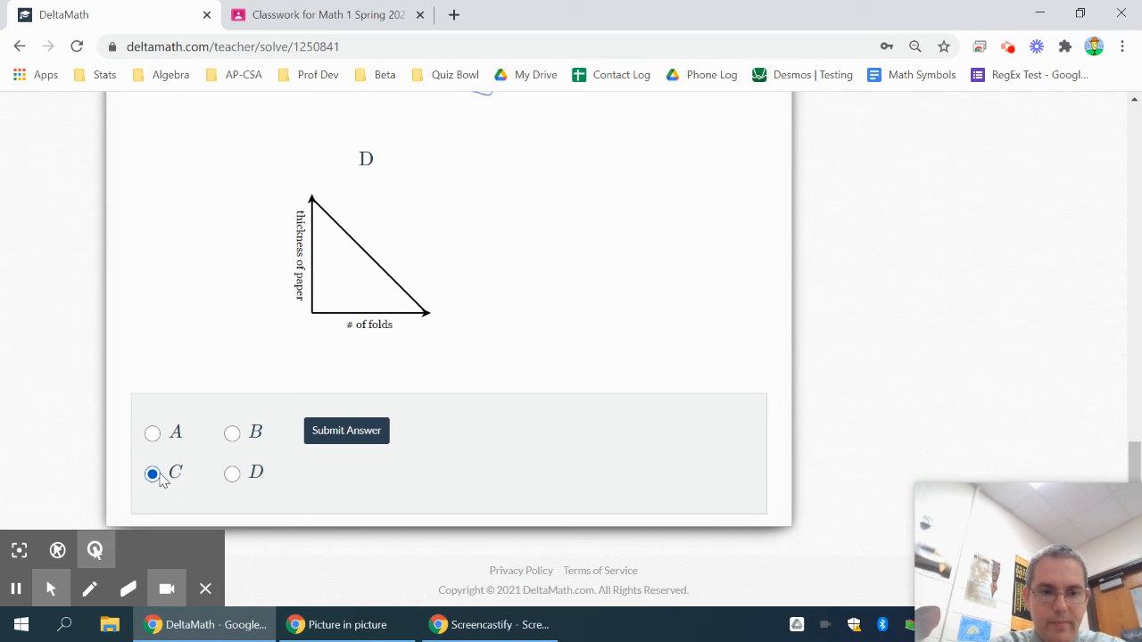
{"action": "left_click", "coordinate": [346, 431]}
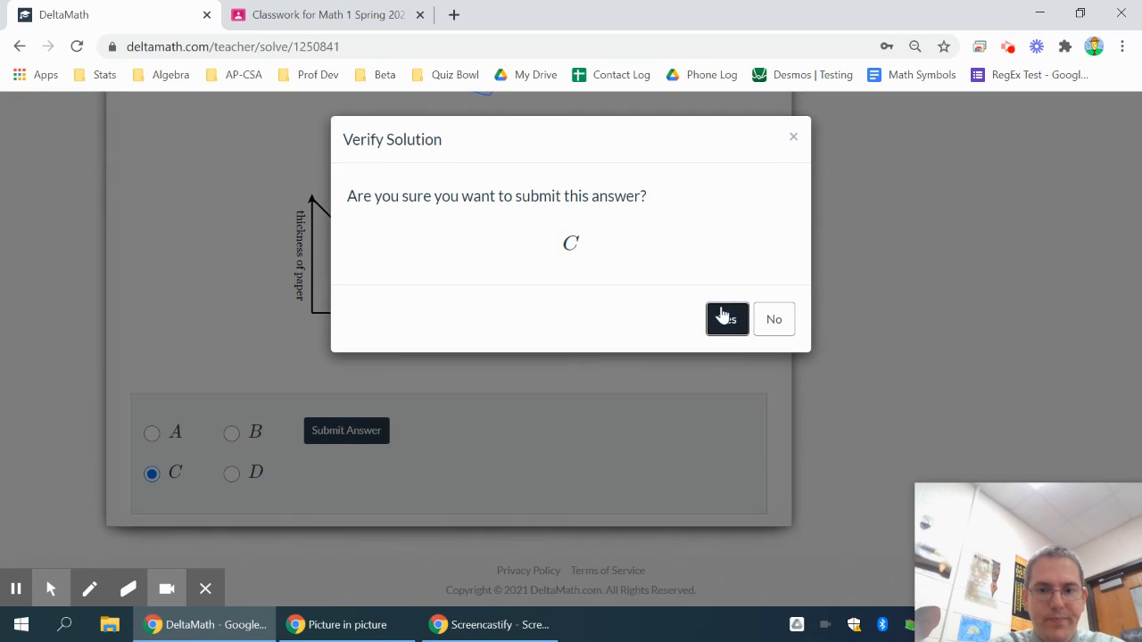
{"action": "left_click", "coordinate": [727, 318]}
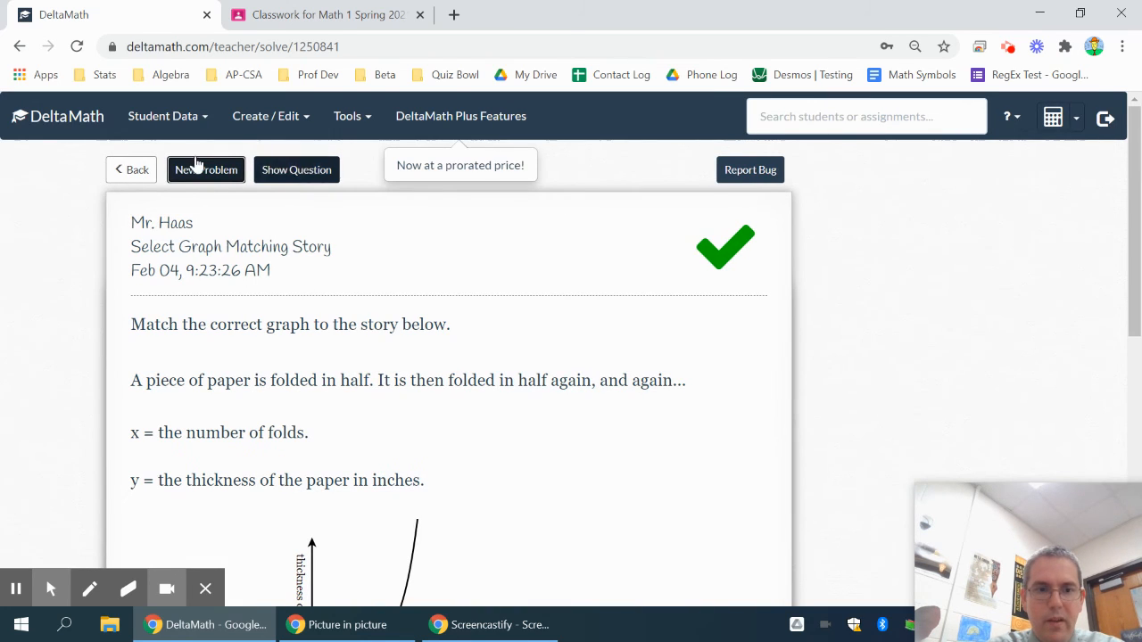
Step: Load the golfer problem and sketch the ball's rise-and-fall arc beside the story
{"action": "left_click", "coordinate": [205, 170]}
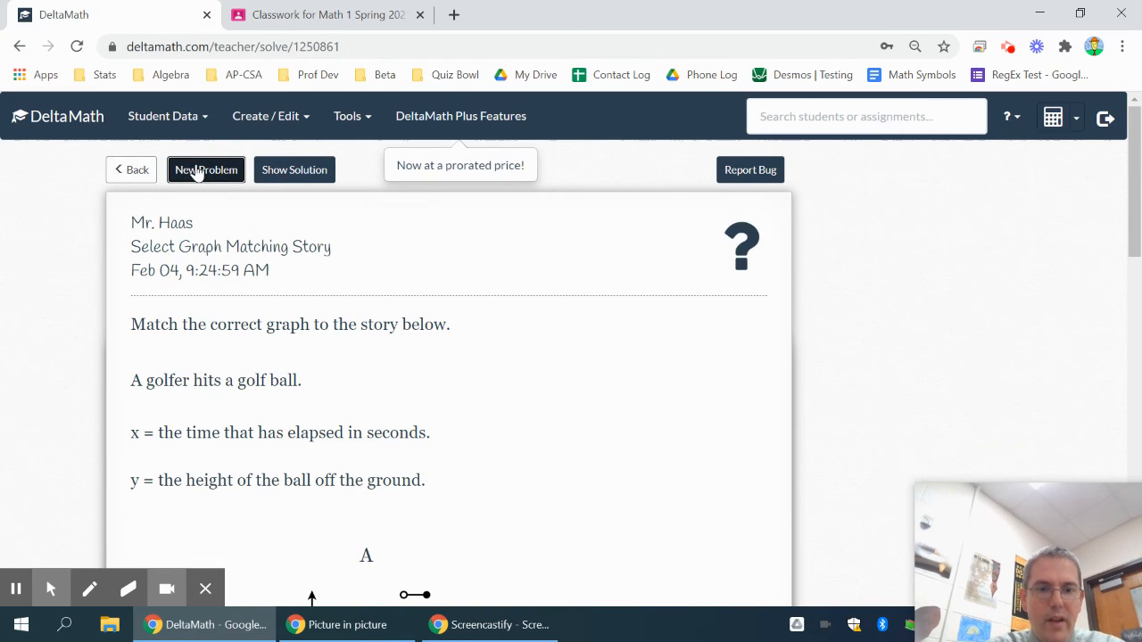
{"action": "mouse_move", "coordinate": [508, 425]}
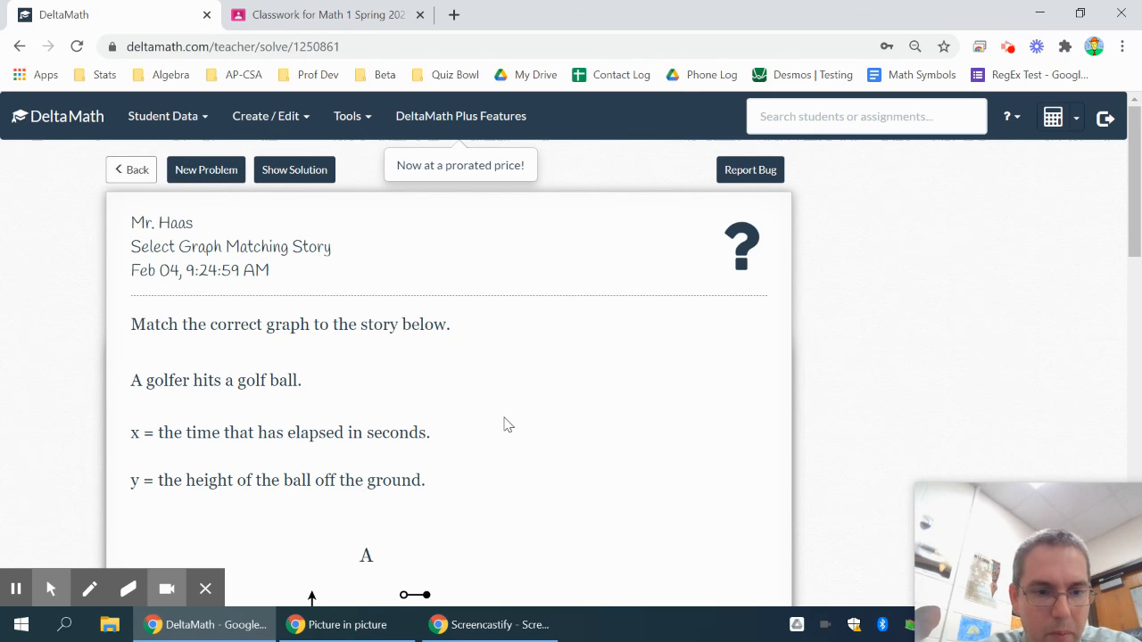
{"action": "scroll", "scroll_direction": "down", "scroll_amount": 3}
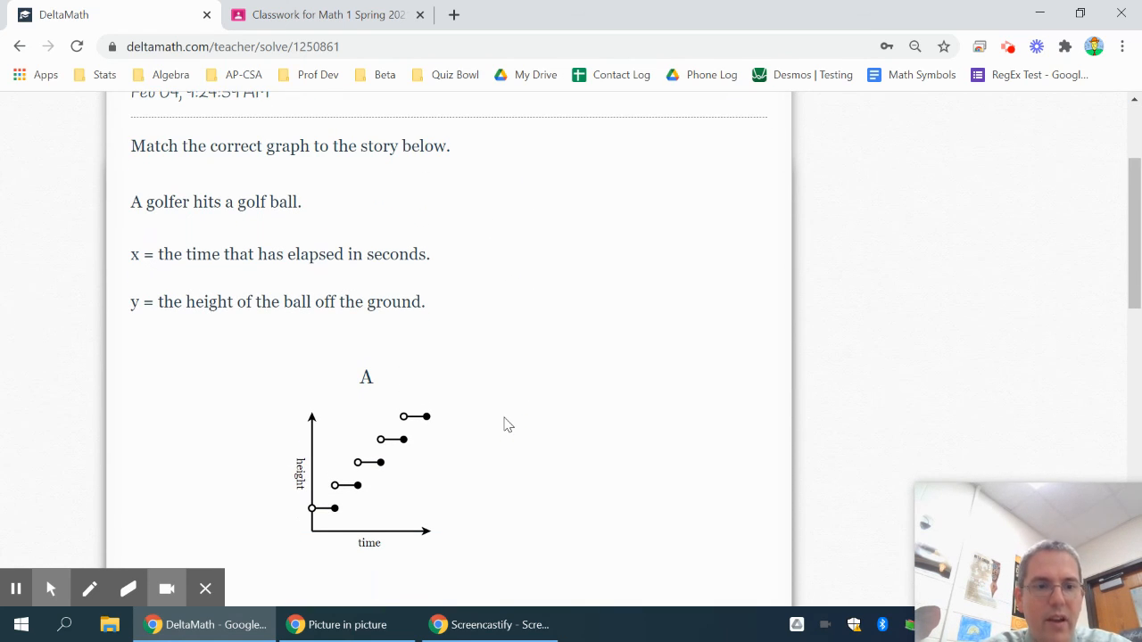
{"action": "scroll", "scroll_direction": "down", "scroll_amount": 3}
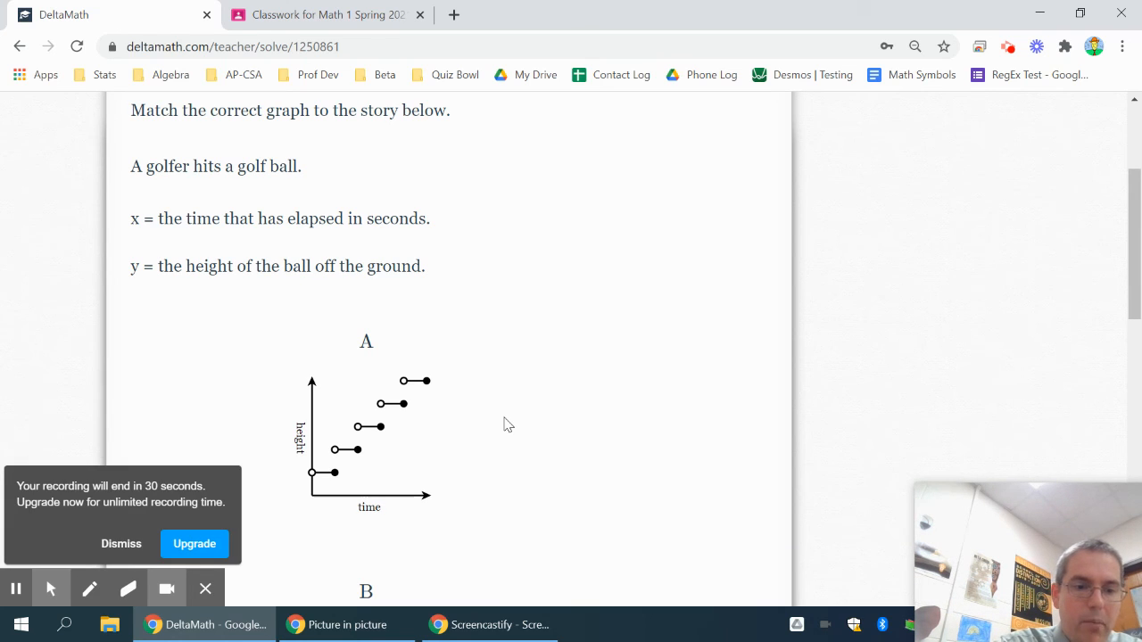
{"action": "left_click", "coordinate": [90, 588]}
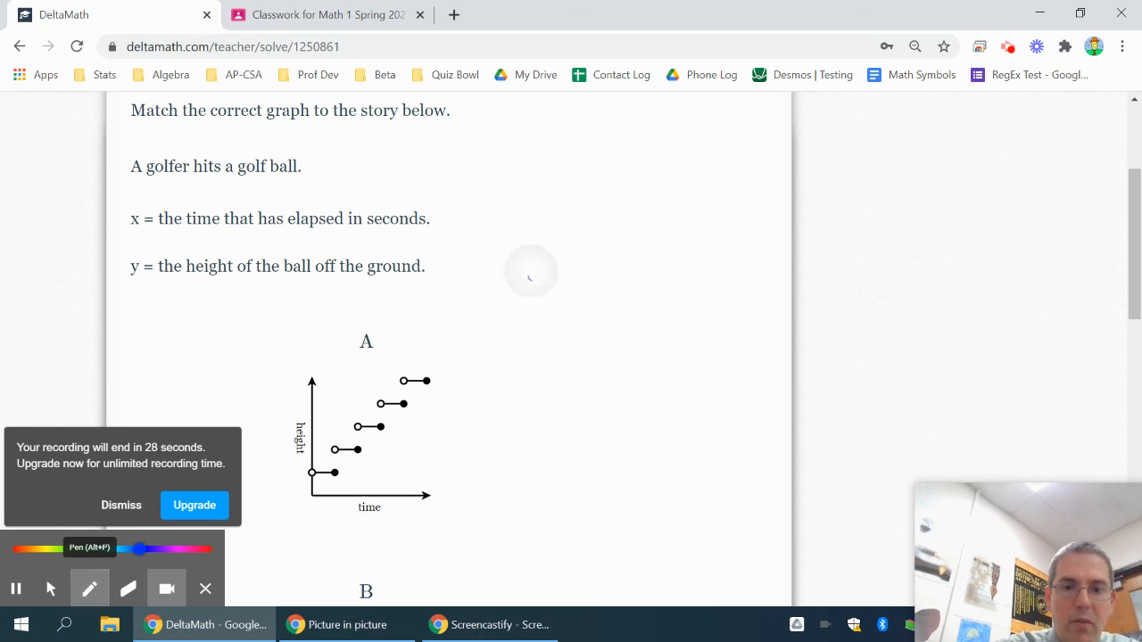
{"action": "left_click_drag", "start_coordinate": [529, 282], "coordinate": [649, 211]}
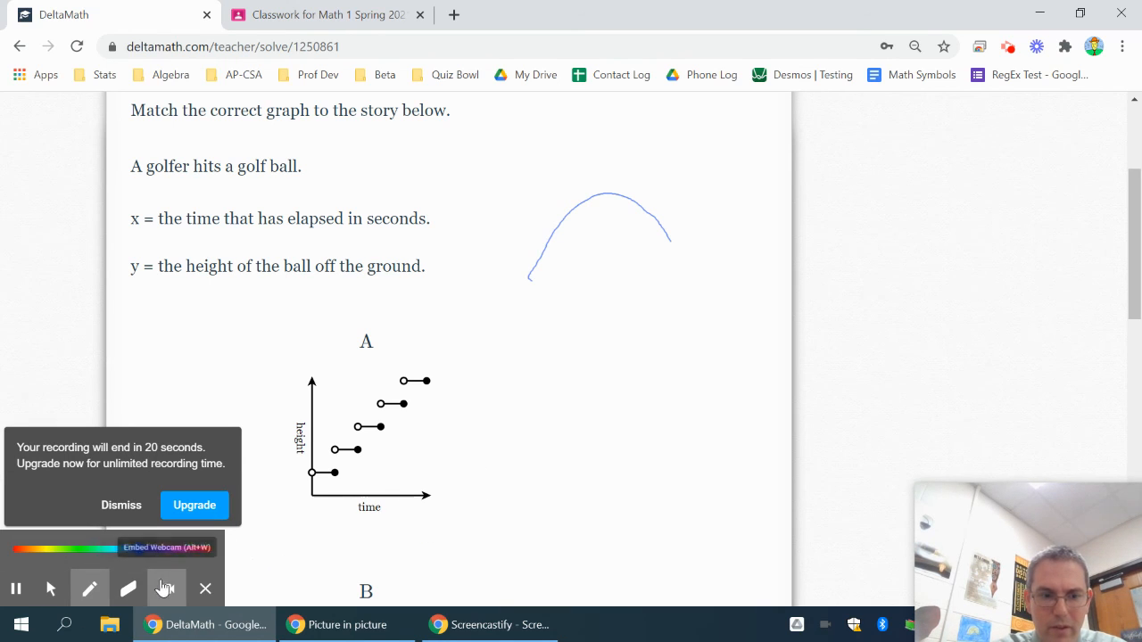
Step: Switch back to the pointer and scroll through graphs A–D
{"action": "left_click", "coordinate": [166, 589]}
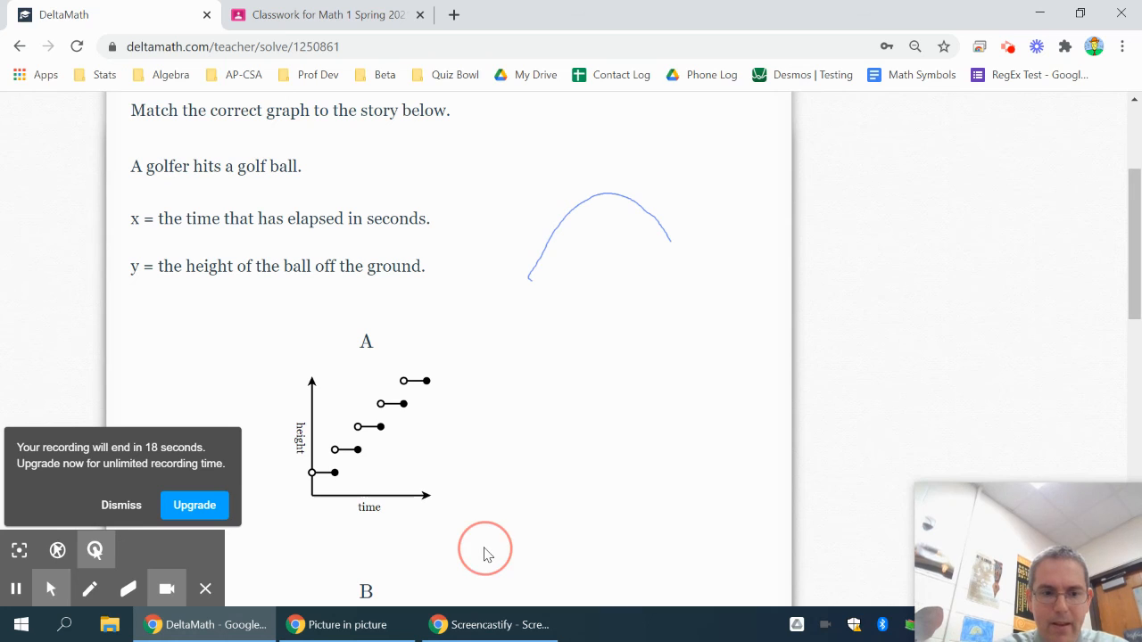
{"action": "scroll", "scroll_direction": "down", "scroll_amount": 3}
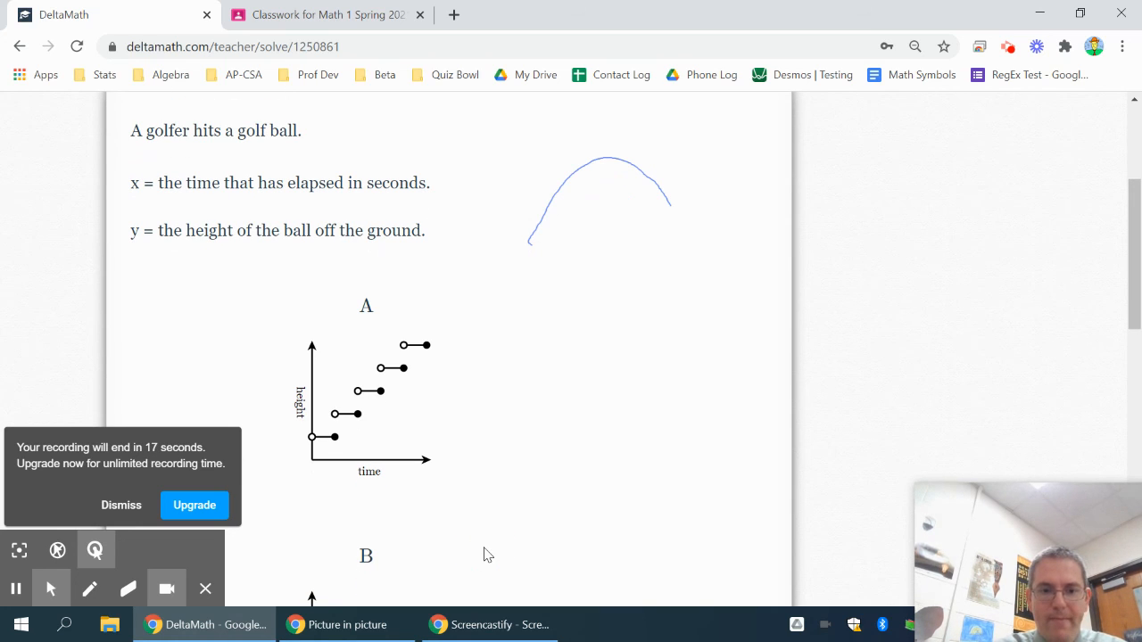
{"action": "scroll", "scroll_direction": "down", "scroll_amount": 3}
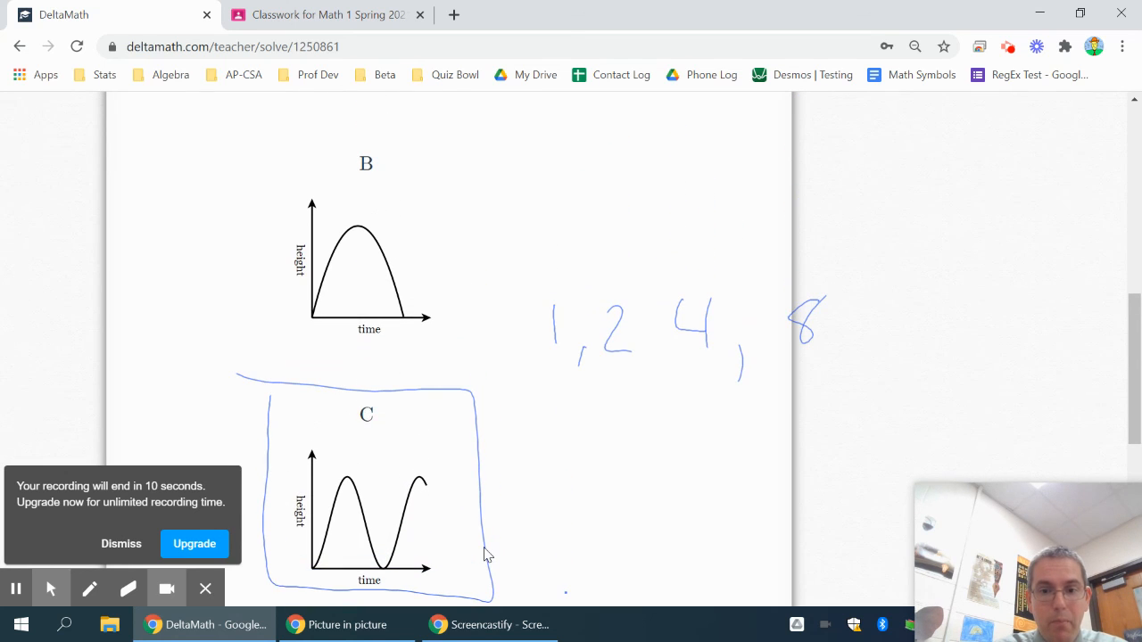
{"action": "scroll", "scroll_direction": "down", "scroll_amount": 3}
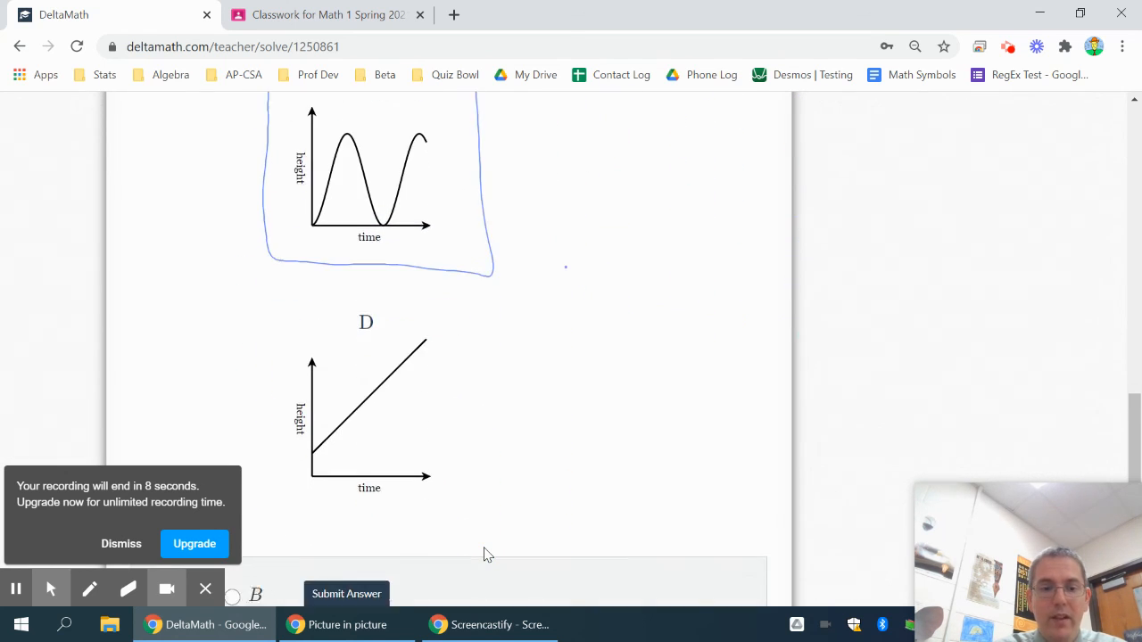